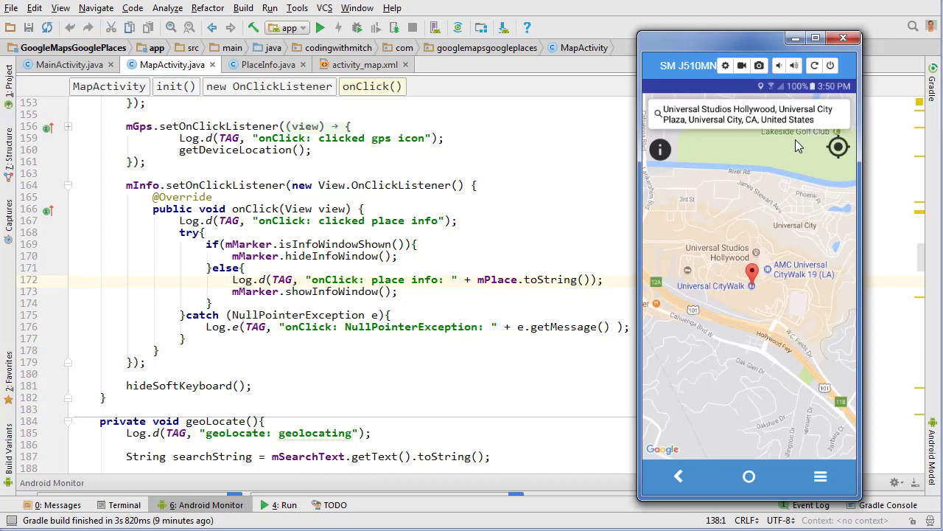
pyautogui.moveTo(777, 289)
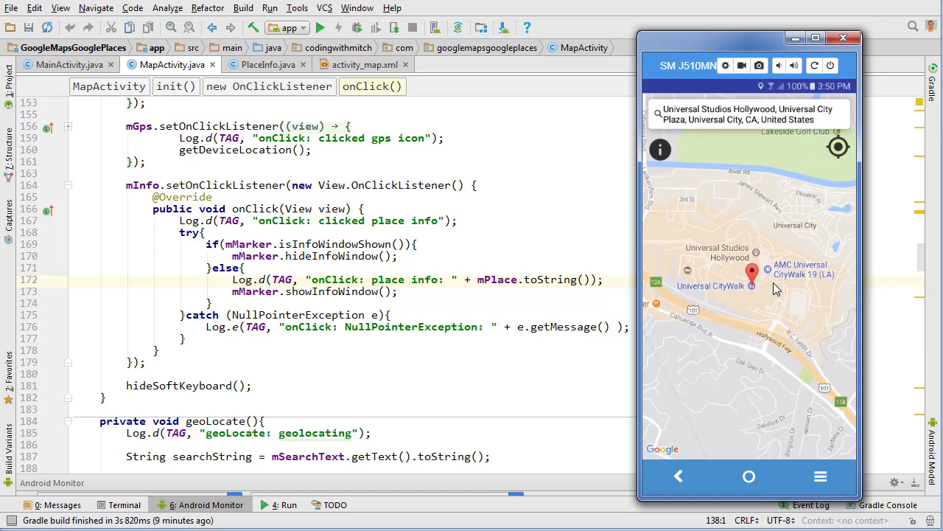
pyautogui.moveTo(661, 151)
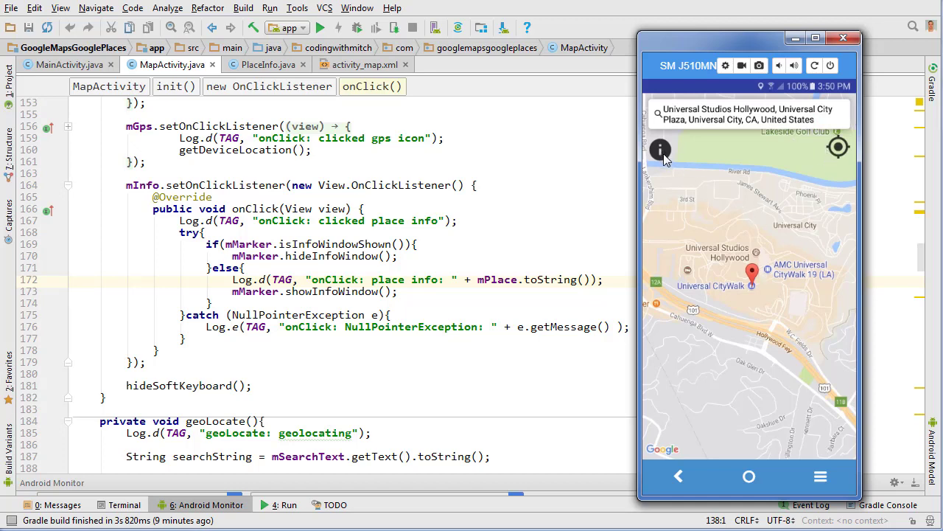
# Show the Universal Studios Hollywood info window with its address on the device map
pyautogui.click(748, 273)
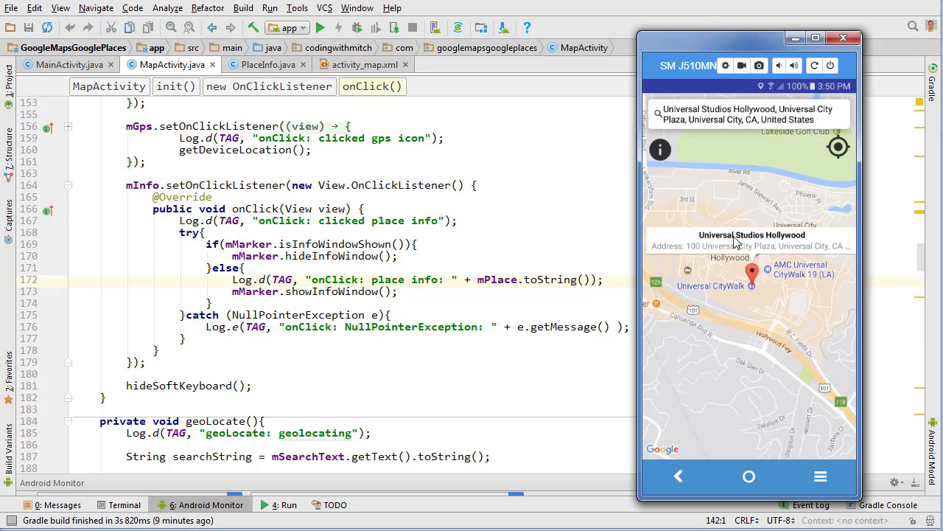
pyautogui.moveTo(772, 390)
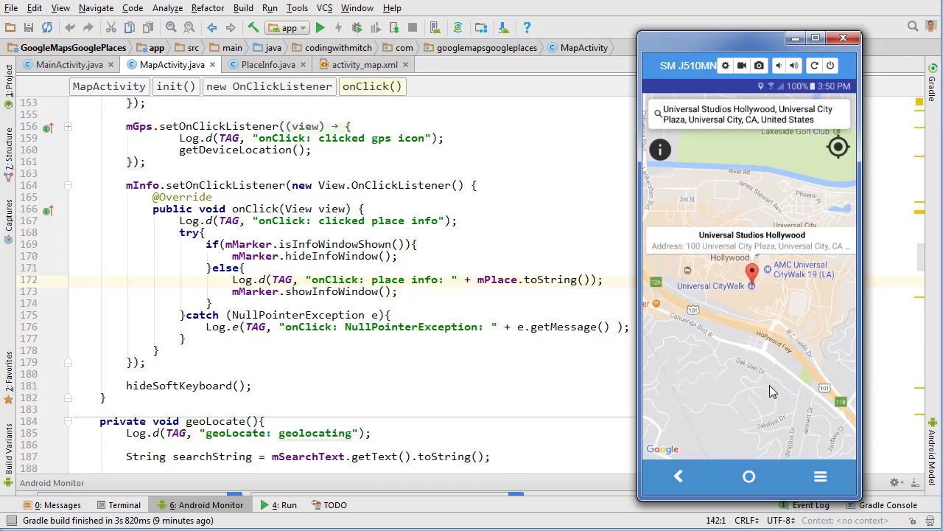
pyautogui.moveTo(651, 238)
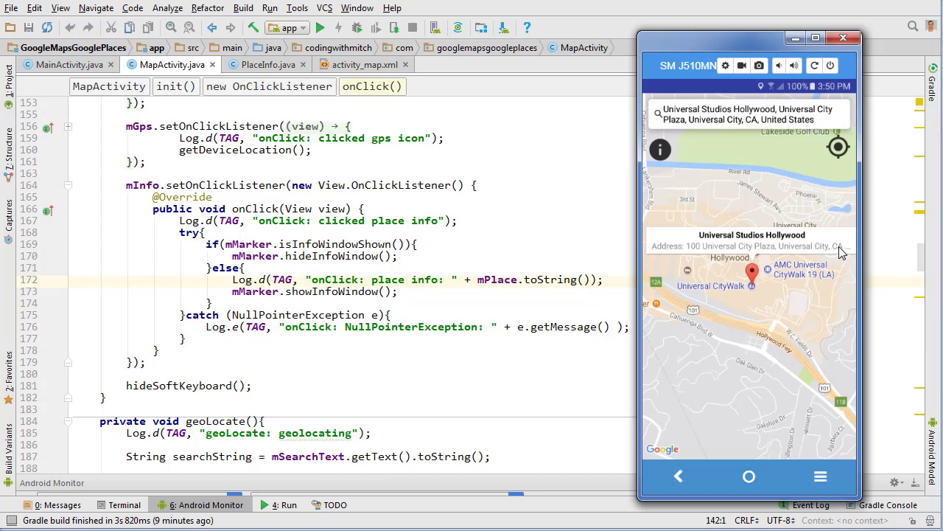
pyautogui.moveTo(837, 264)
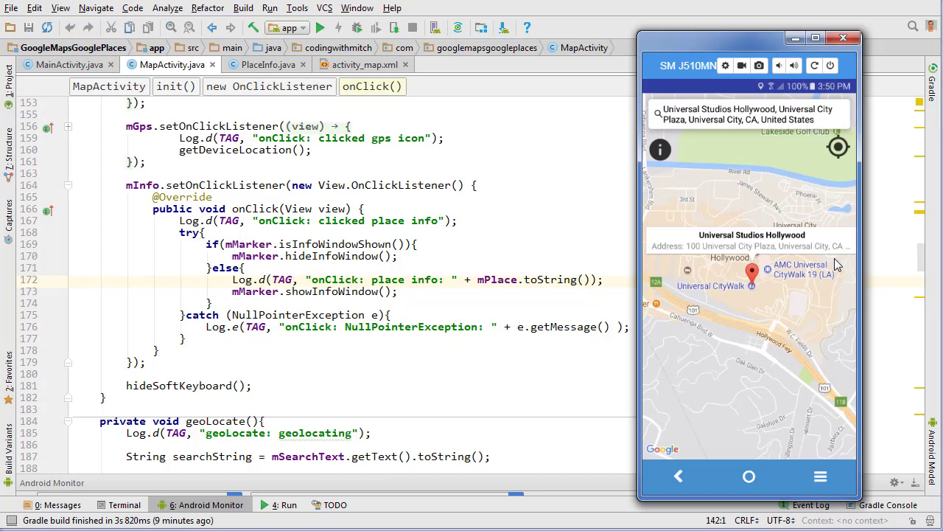
pyautogui.moveTo(715, 292)
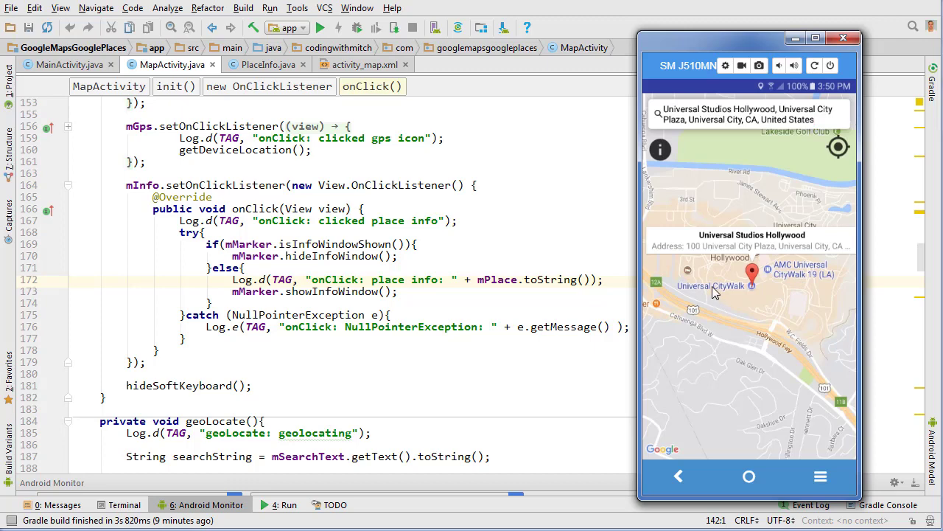
pyautogui.moveTo(750, 271)
pyautogui.write('c')
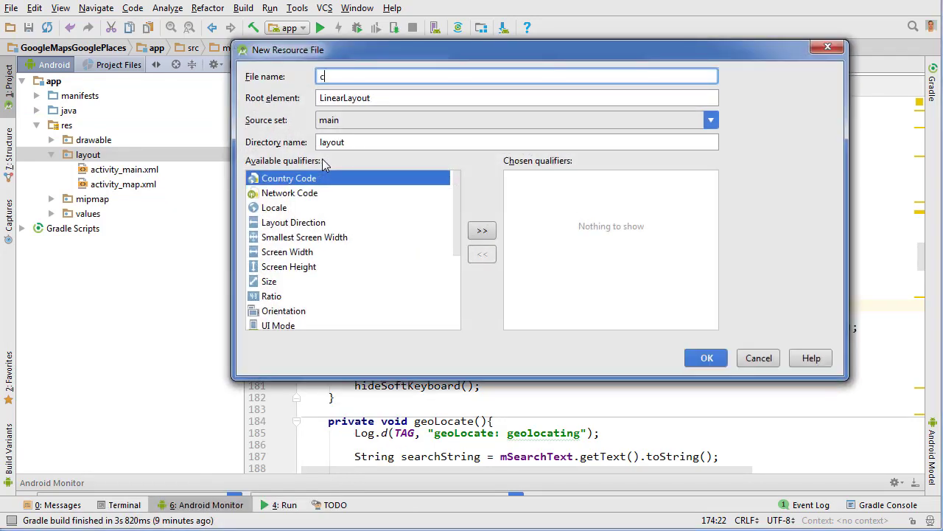
# Name the new layout resource custom_info_window and confirm its creation
pyautogui.write('ustom_info')
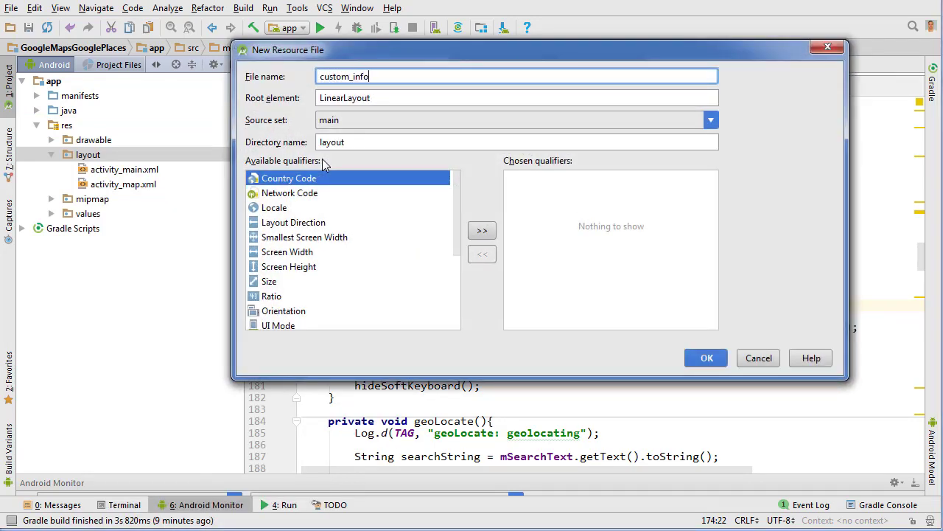
pyautogui.click(706, 358)
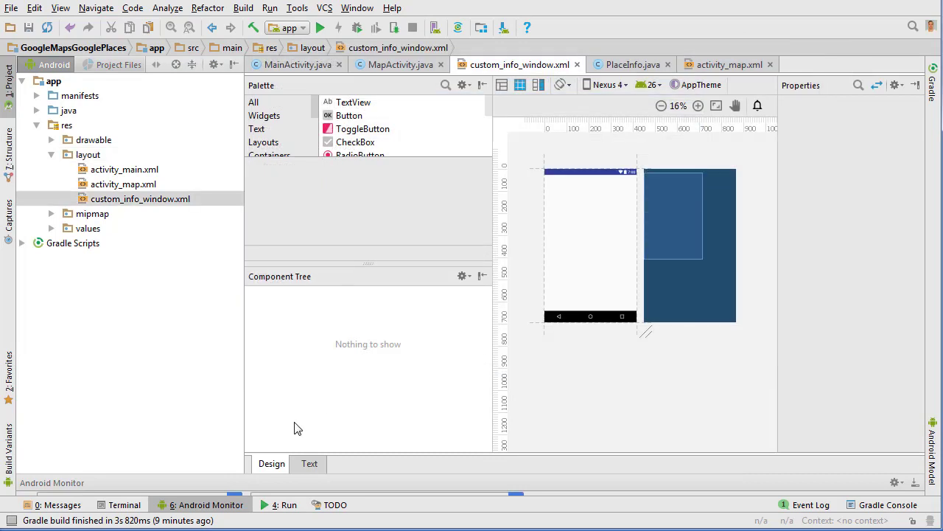
pyautogui.click(309, 463)
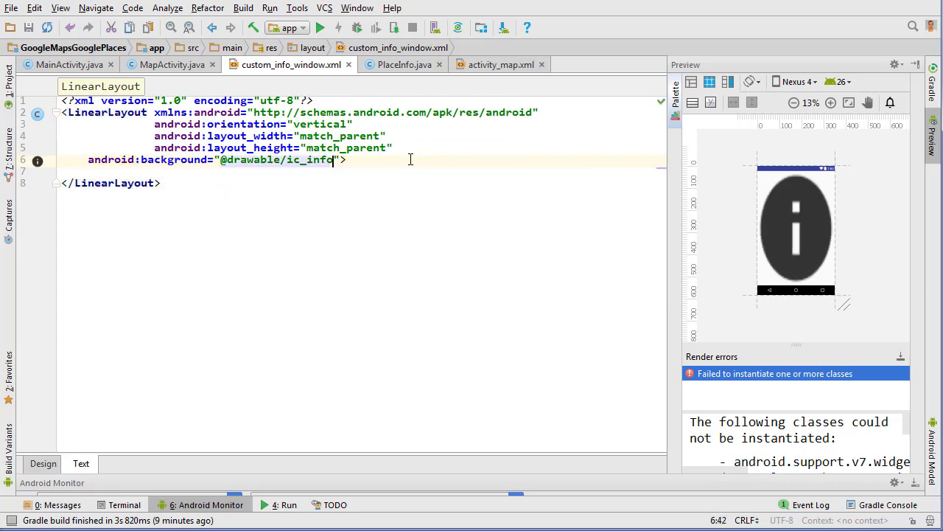
pyautogui.write('back')
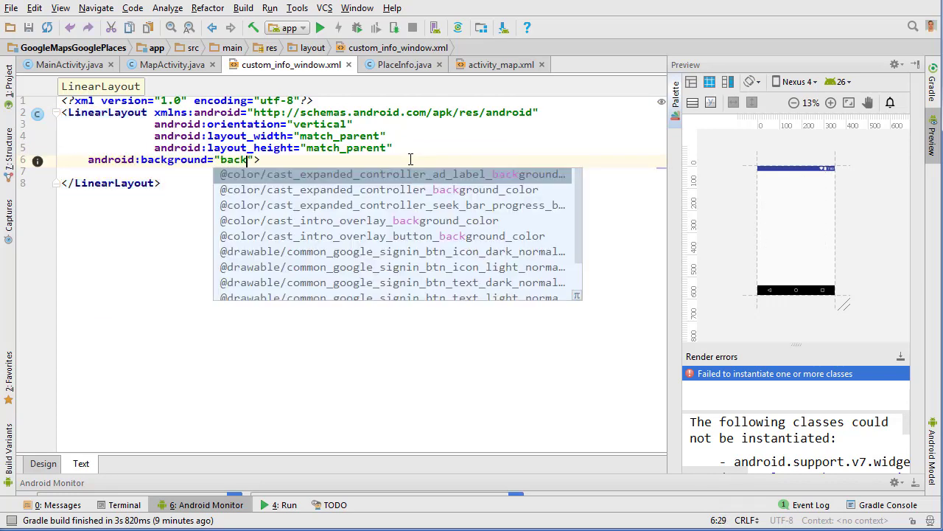
pyautogui.write('w')
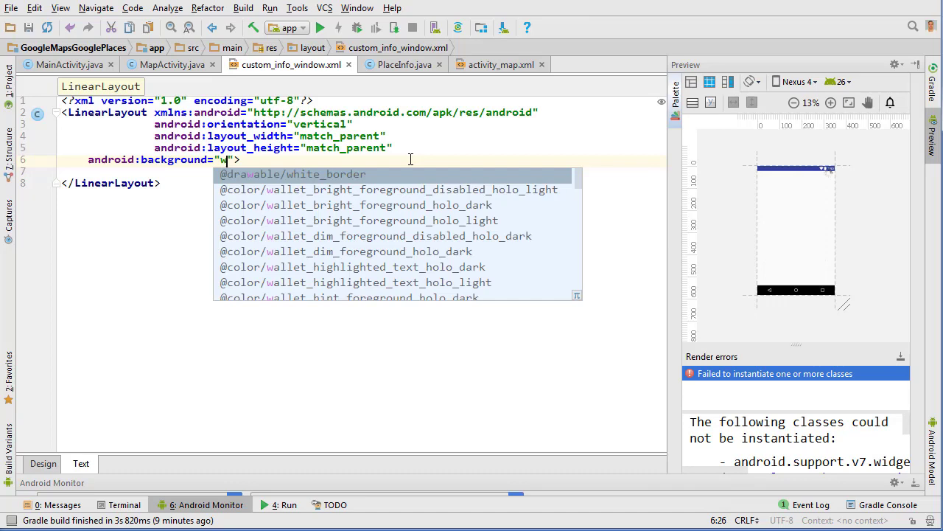
pyautogui.click(292, 174)
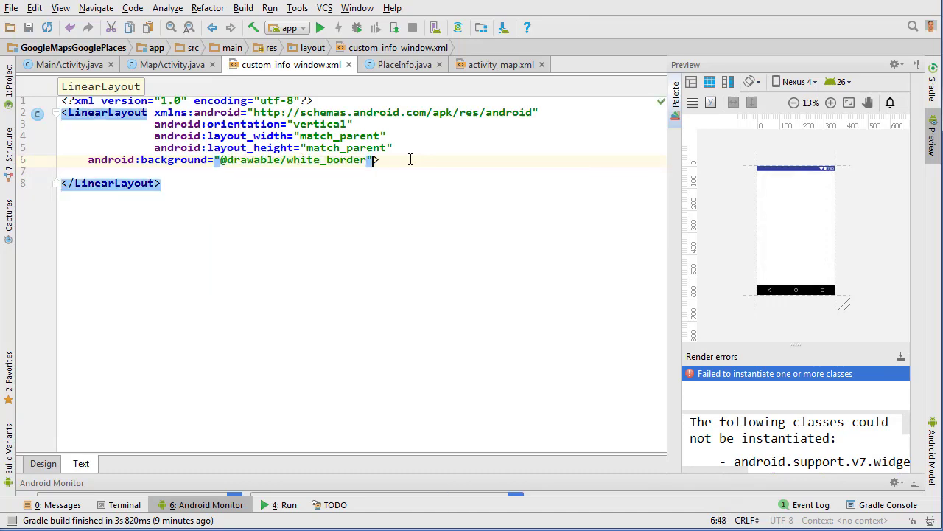
pyautogui.write('padding="10dp">')
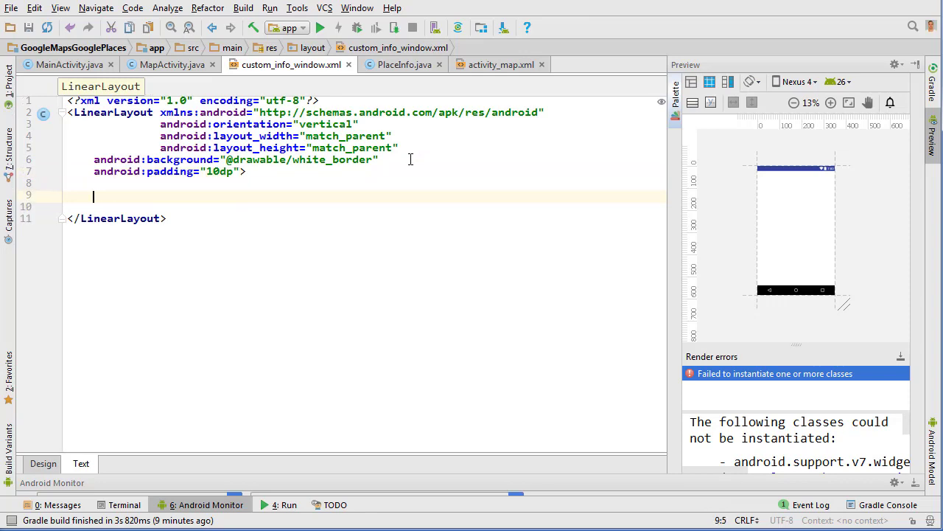
# Nest a vertical LinearLayout inside and set the root orientation to horizontal
pyautogui.write('<LinearLayout')
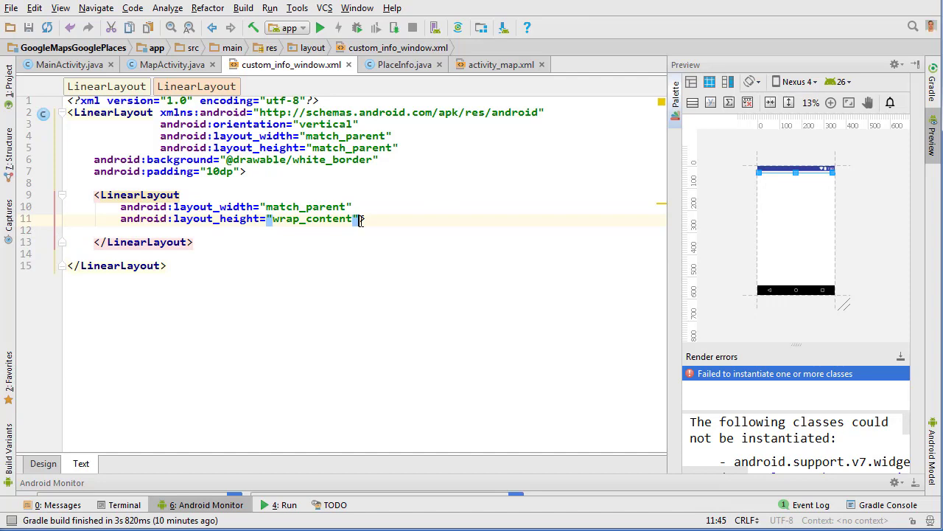
pyautogui.write('android:orientation="vertical">')
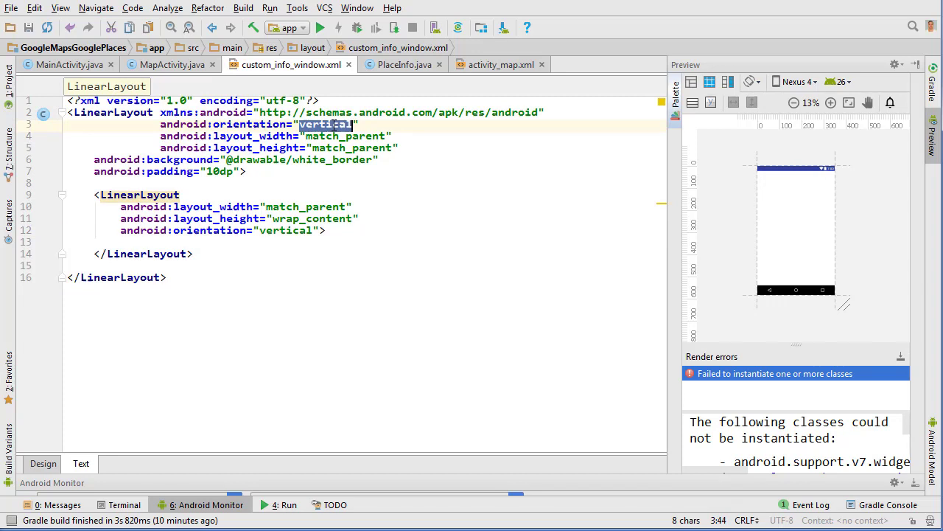
pyautogui.write('horizontal')
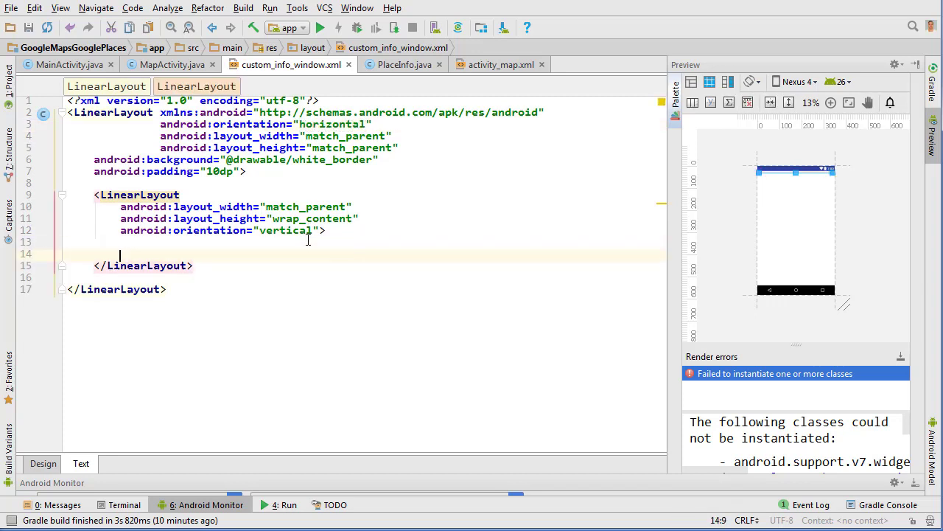
# Add a title TextView with id, centered layout_gravity and ellipsize end
pyautogui.write('<TextView')
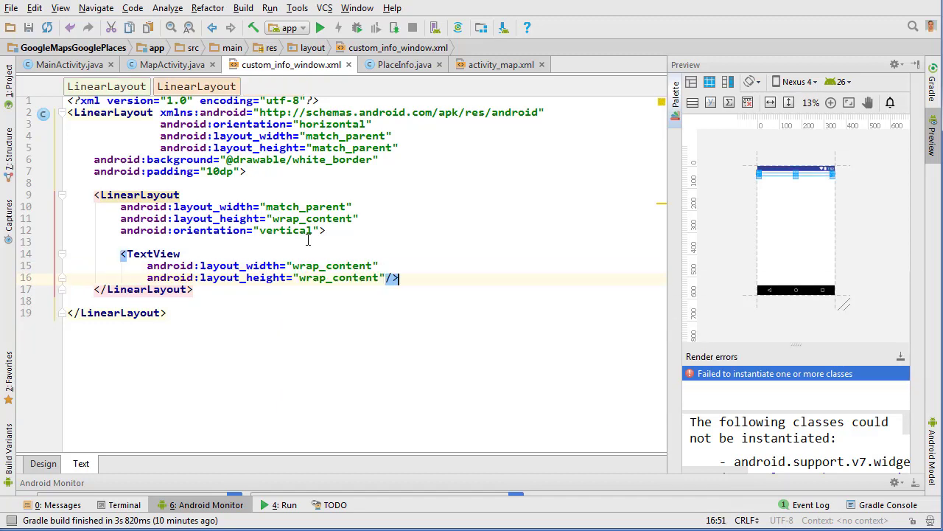
pyautogui.write('id:id="@+id/title')
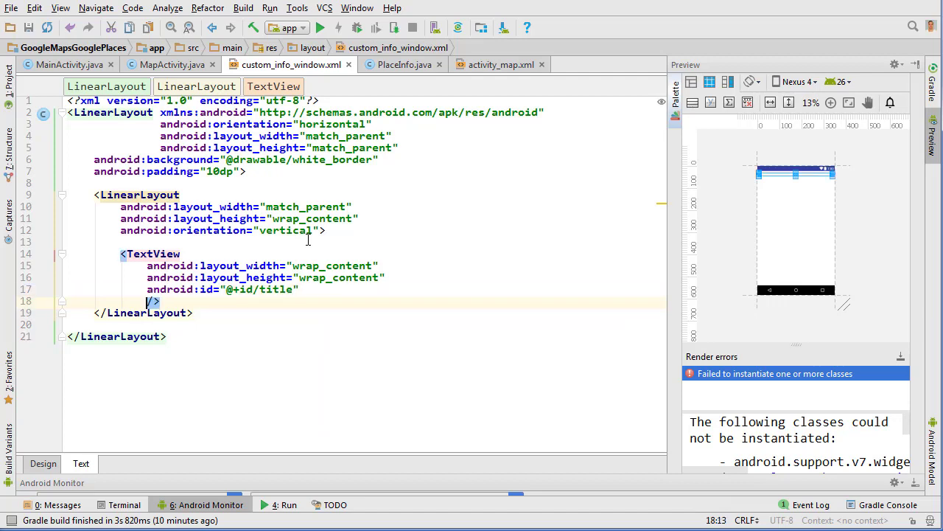
pyautogui.write('lay')
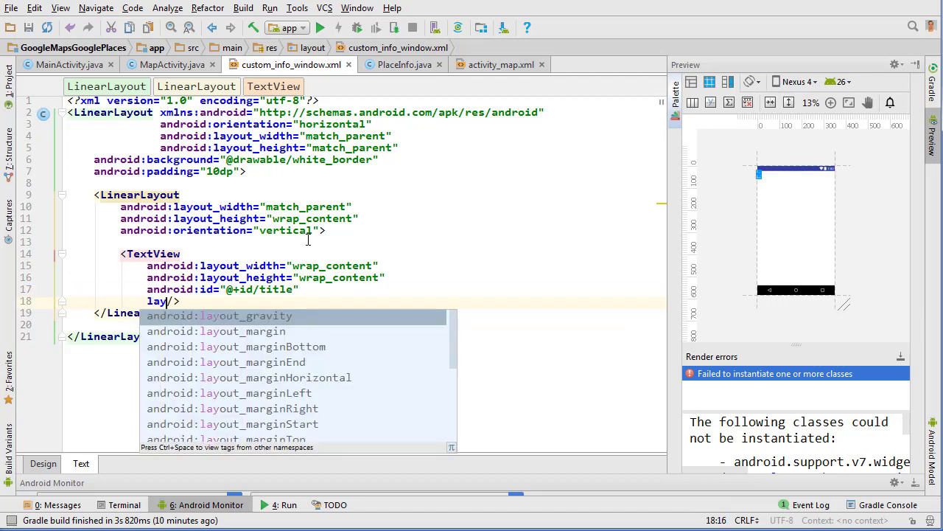
pyautogui.write('layout_gravity="center_horizontal')
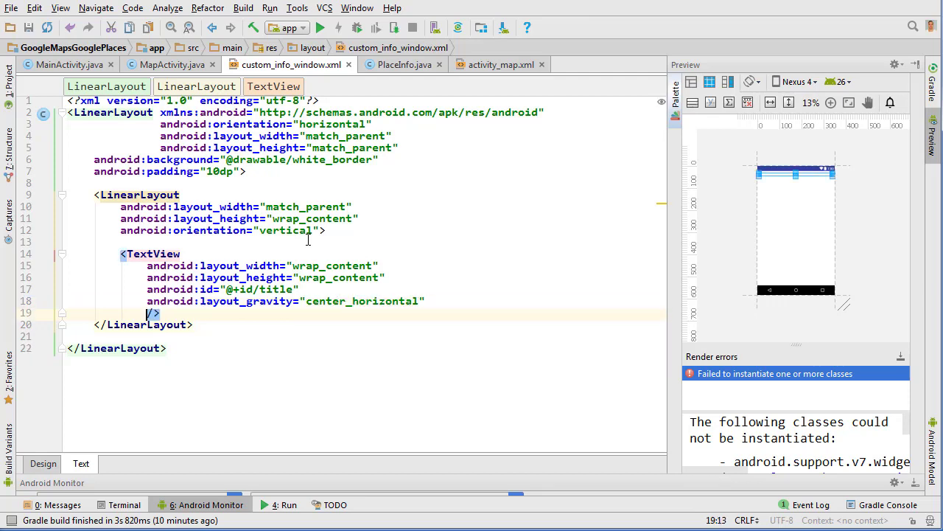
pyautogui.write('android:ellipsize=""')
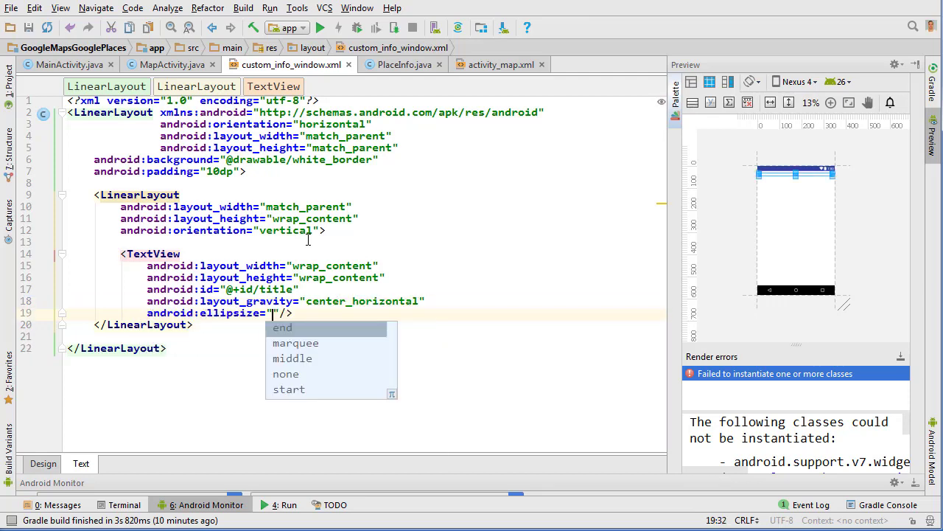
pyautogui.click(283, 327)
pyautogui.write('android:maxLines="1')
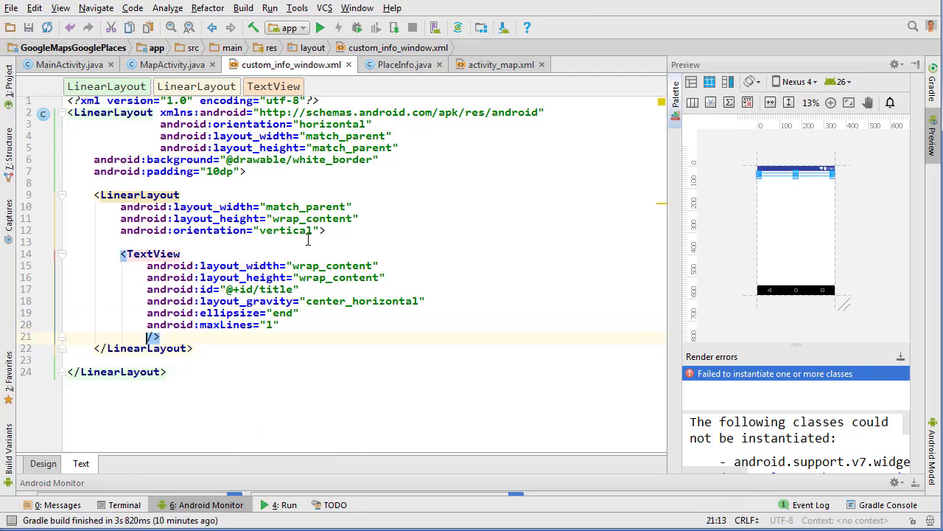
# Make the title text #000 black, 14sp and bold, then begin a second TextView
pyautogui.write('t')
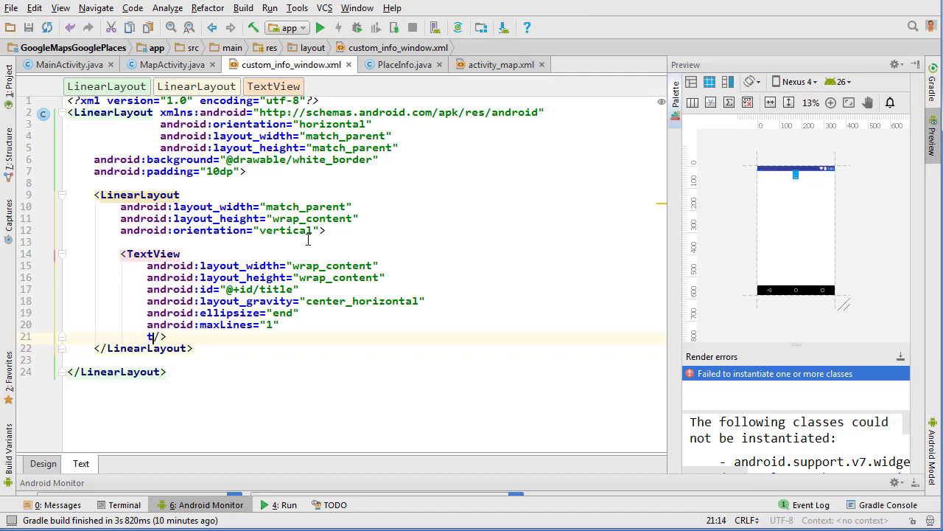
pyautogui.write('android:textColor=""')
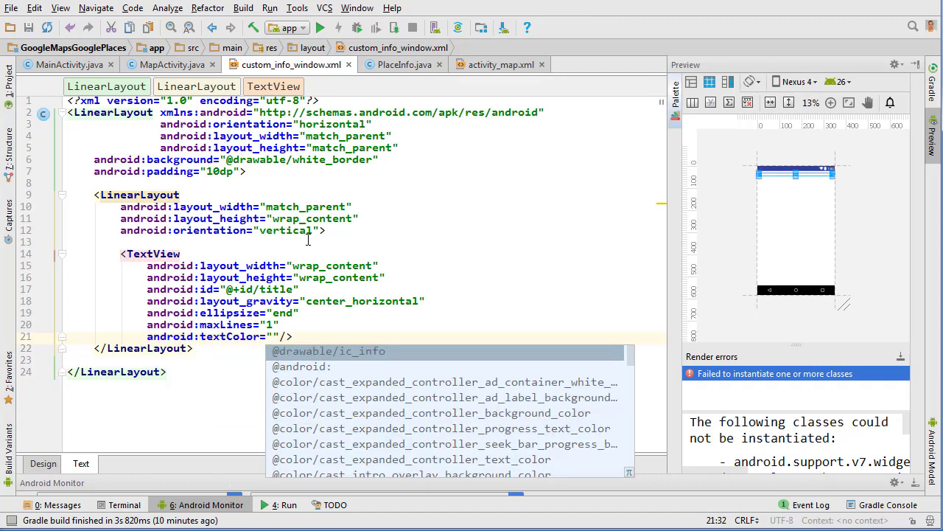
pyautogui.write('#fff')
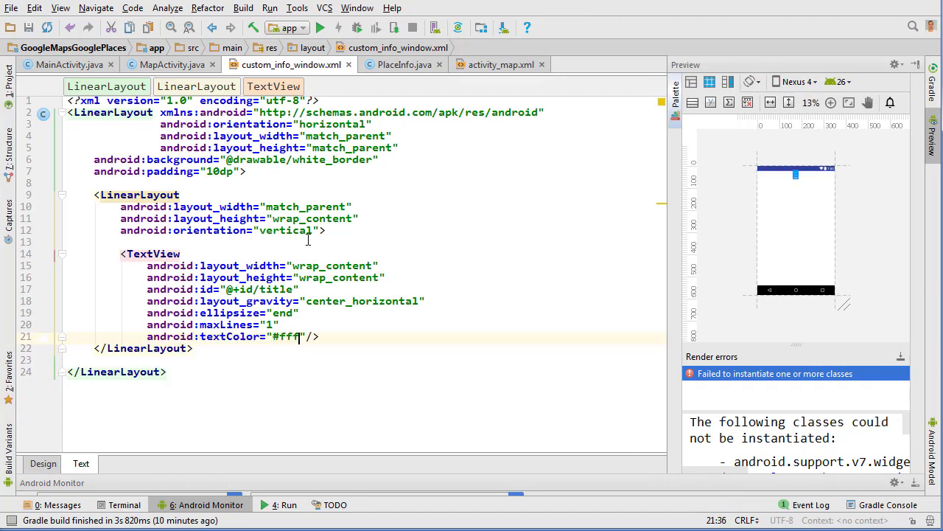
pyautogui.press('Enter')
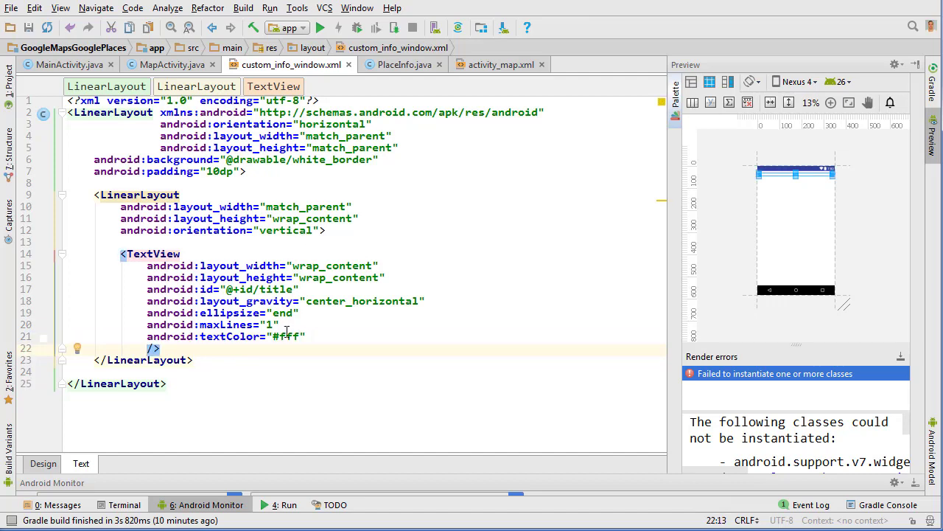
pyautogui.write('000')
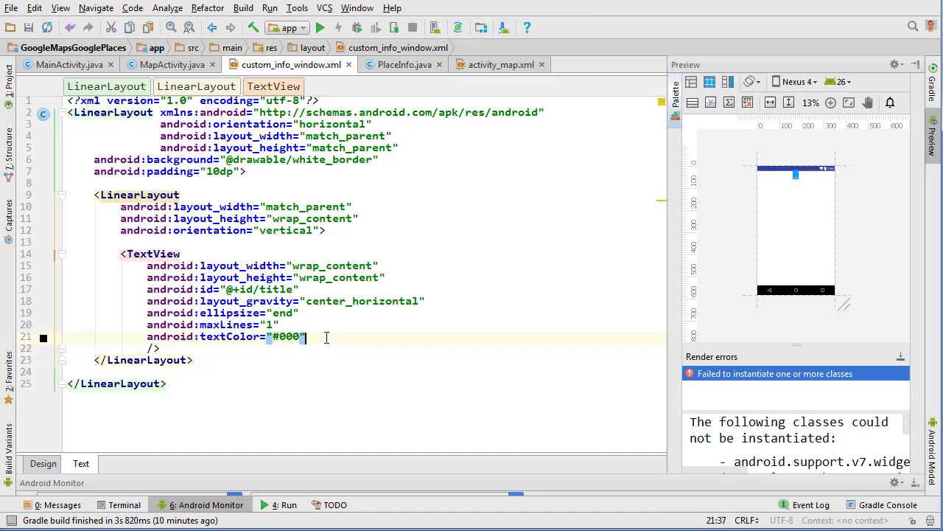
pyautogui.write('texts')
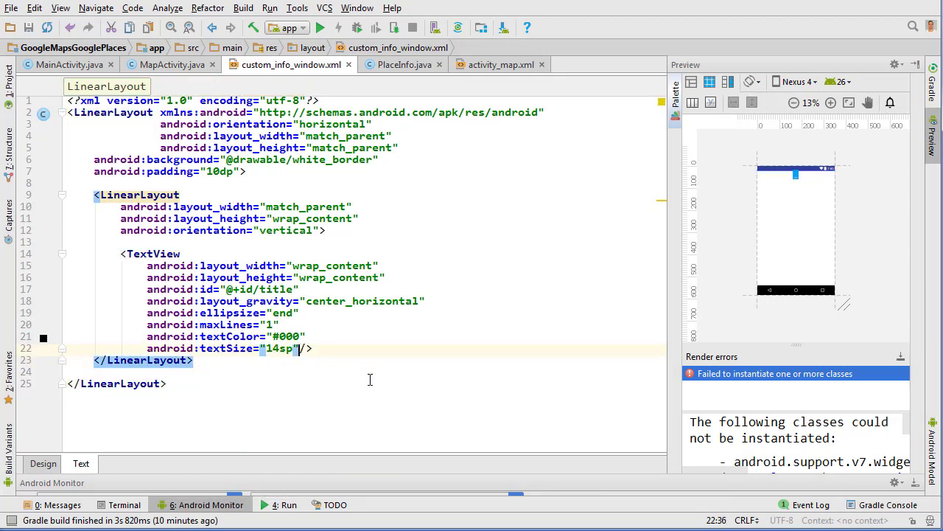
pyautogui.write('texts')
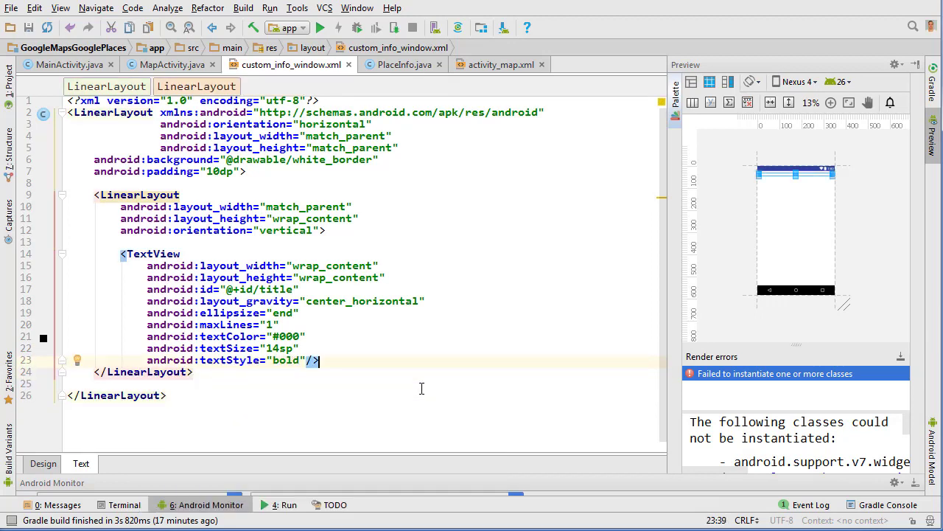
pyautogui.write('<TextView')
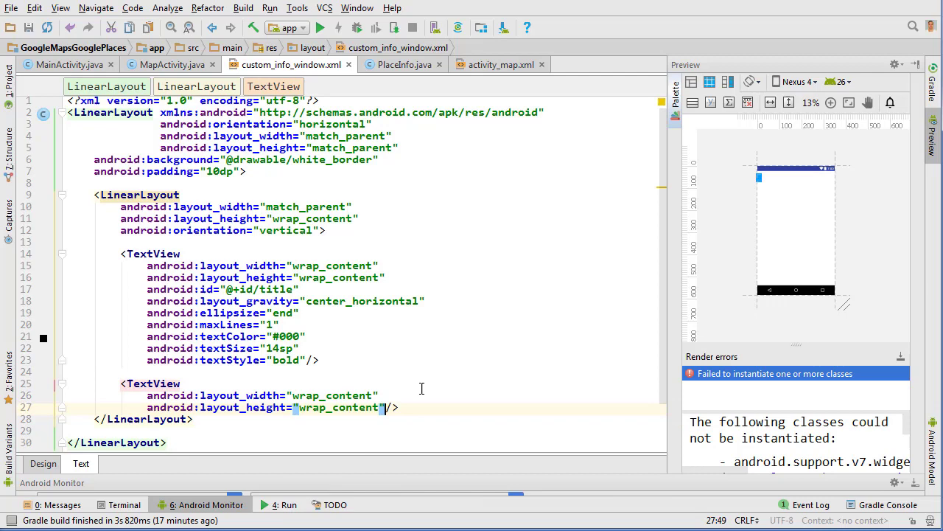
# Give the snippet TextView ellipsize end, maxLines 10, 14sp text size and black text color
pyautogui.write('android:ellipsize="en"/>')
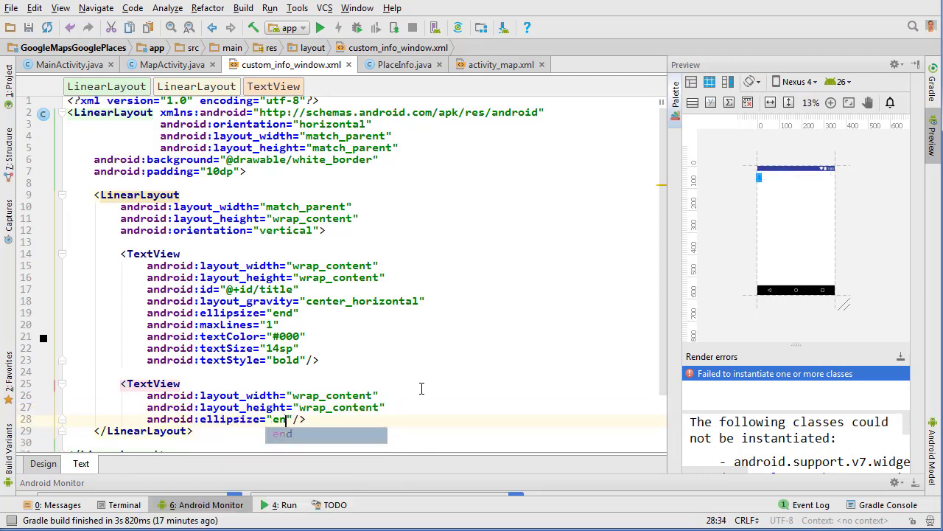
pyautogui.write('maxLines="10"')
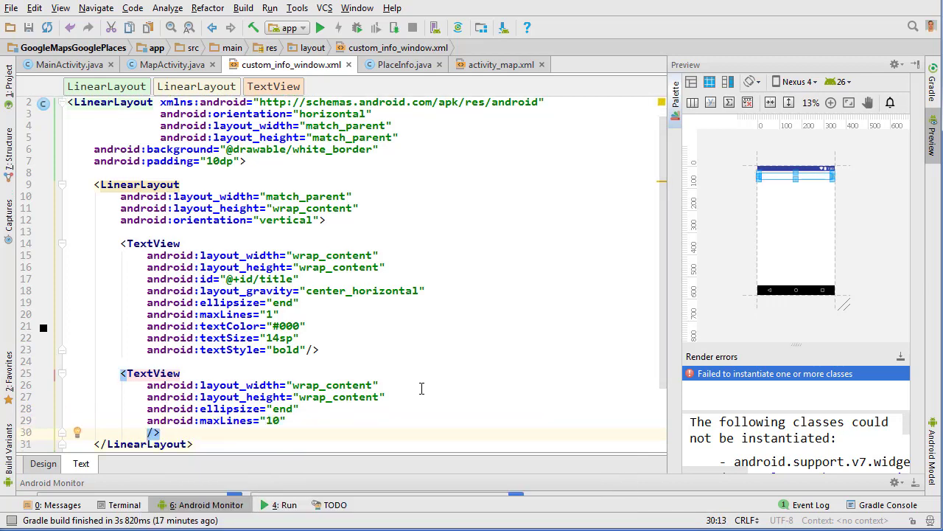
pyautogui.write('texts')
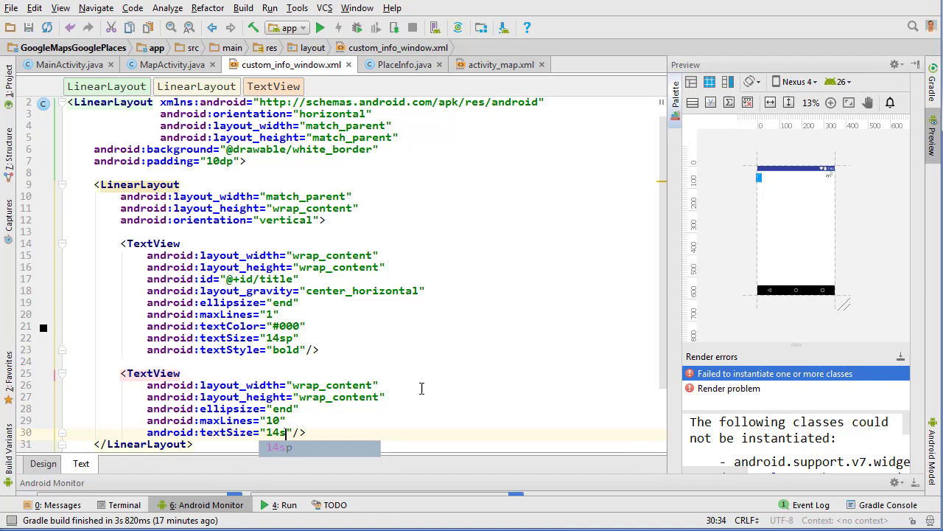
pyautogui.write('textColor="#"/>')
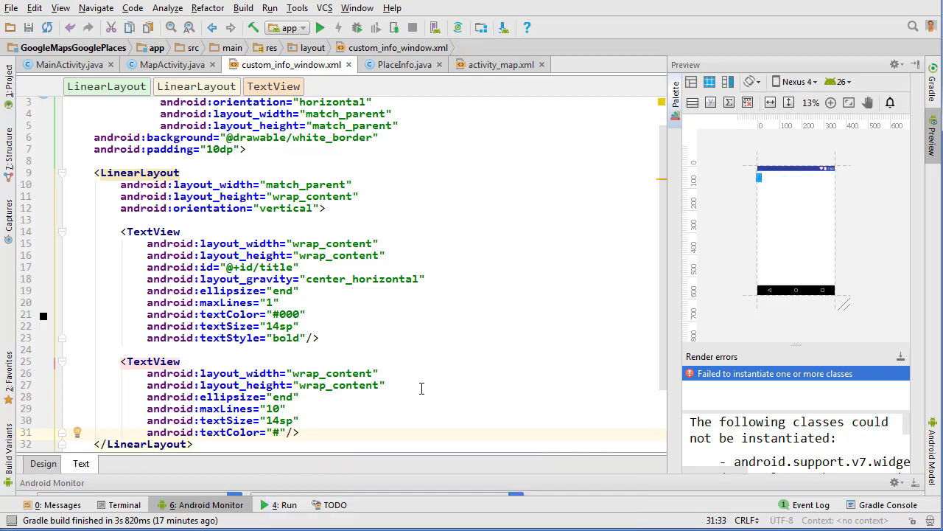
pyautogui.write('ff7f7')
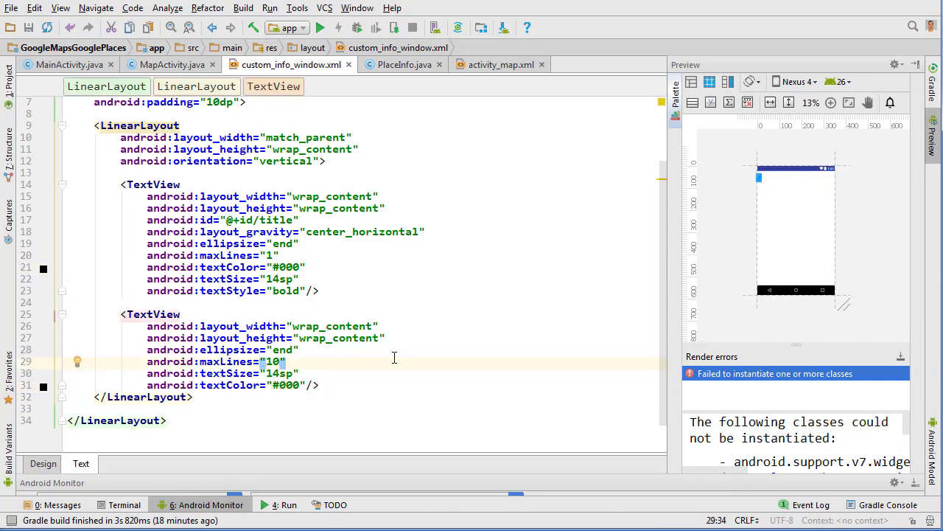
pyautogui.click(159, 64)
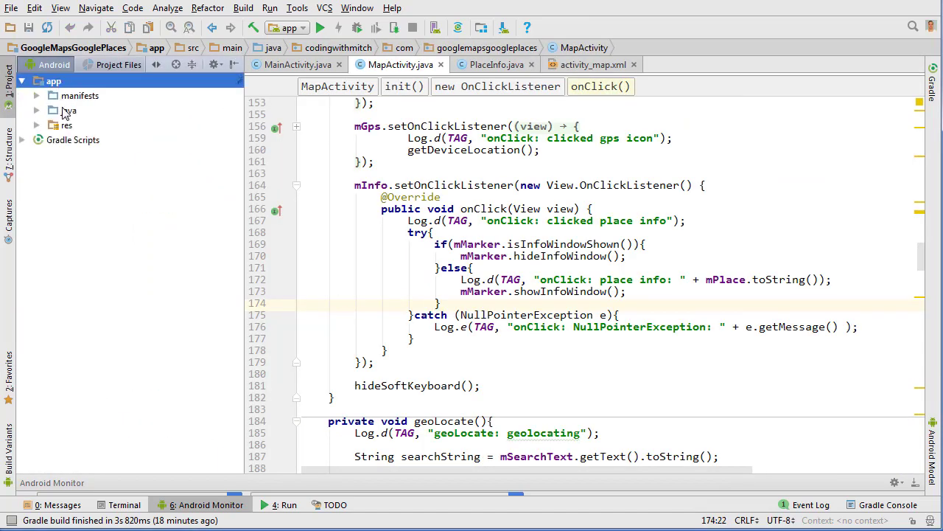
# Create the CustomInfoWindowAdapter Java class in the googlemapsgoogleplaces package
pyautogui.rightClick(71, 109)
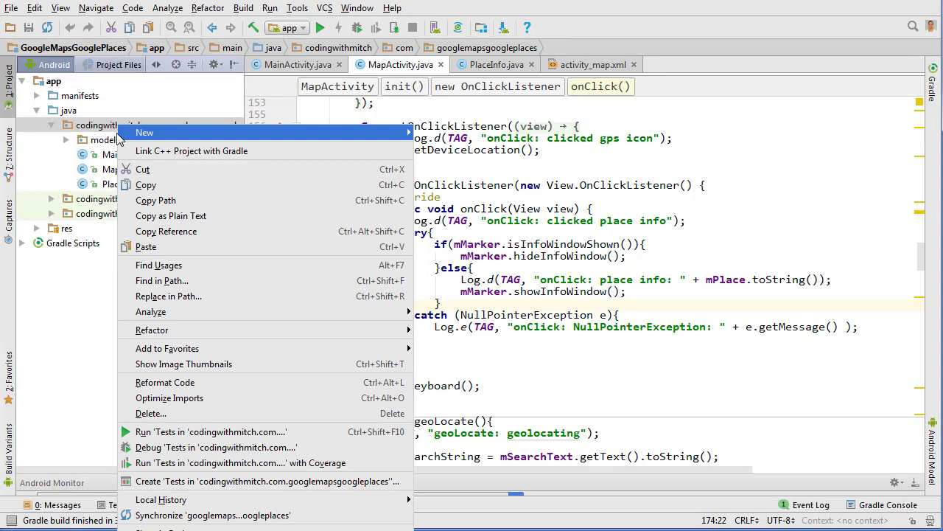
pyautogui.click(144, 132)
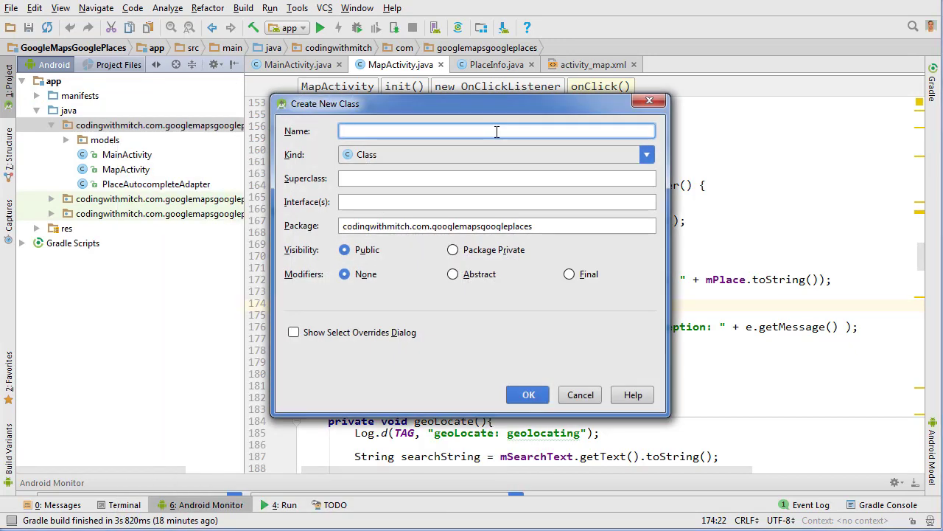
pyautogui.write('CustomInfo')
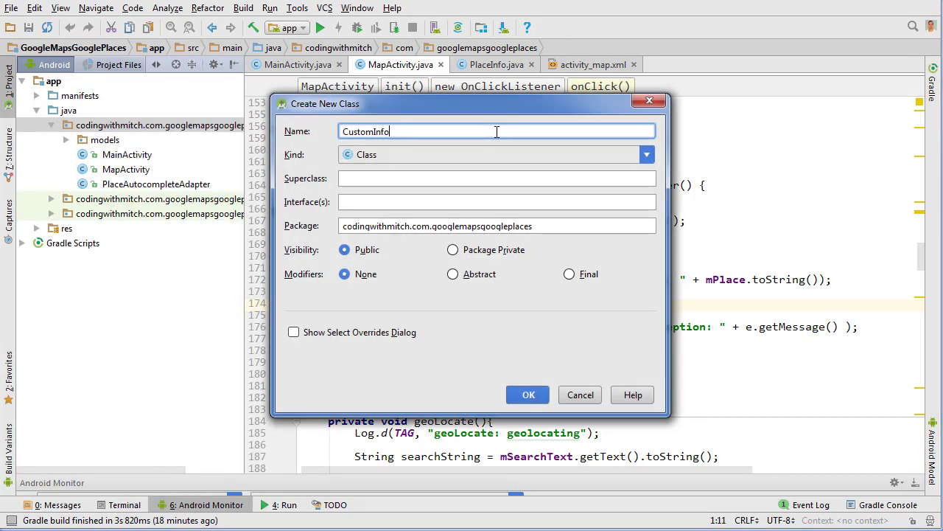
pyautogui.write('WindowAdapter')
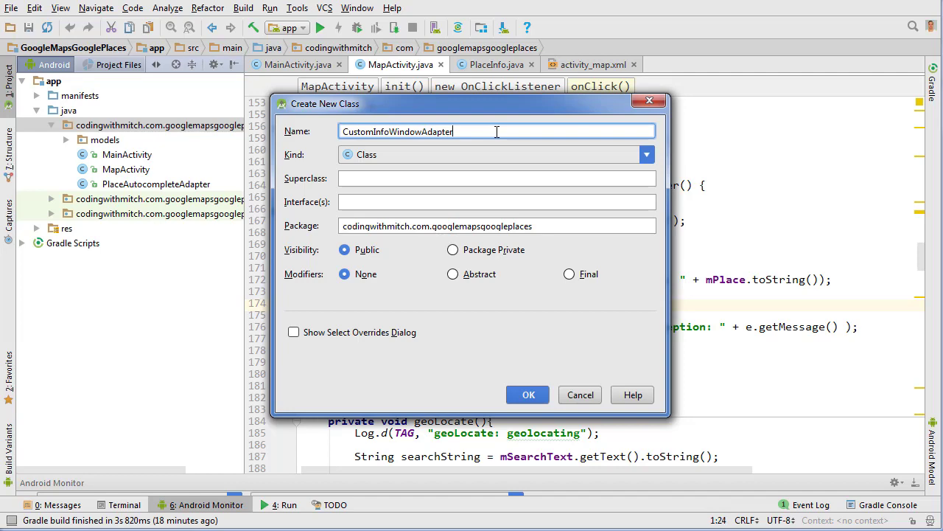
pyautogui.click(527, 395)
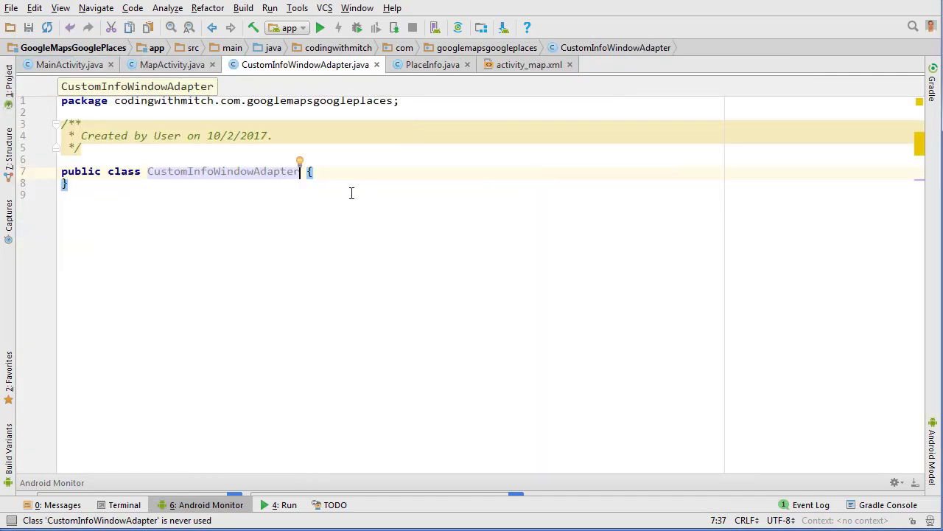
# Implement GoogleMap.InfoWindowAdapter and declare private mWindow View and mContext Context fields
pyautogui.write('extends')
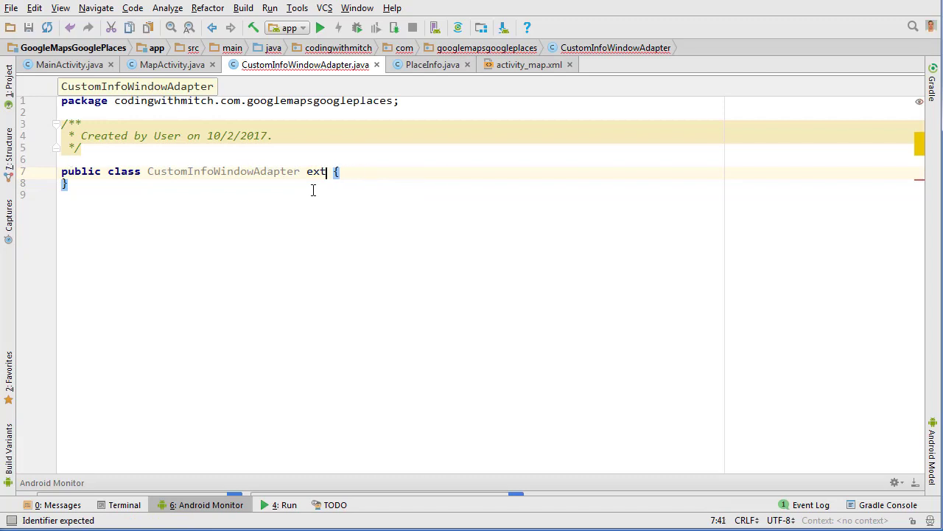
pyautogui.write('implements')
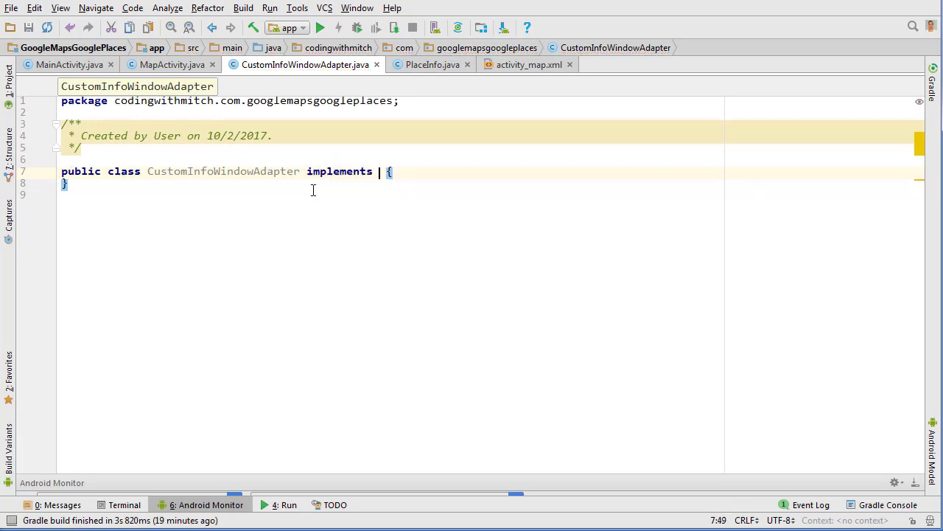
pyautogui.write('GoogleMap.InfoWindowAdapter')
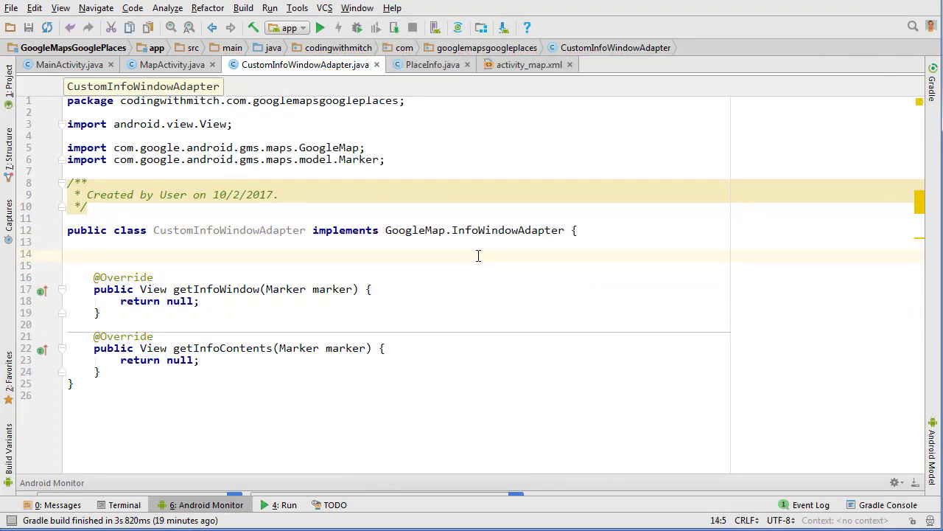
pyautogui.write('private final View')
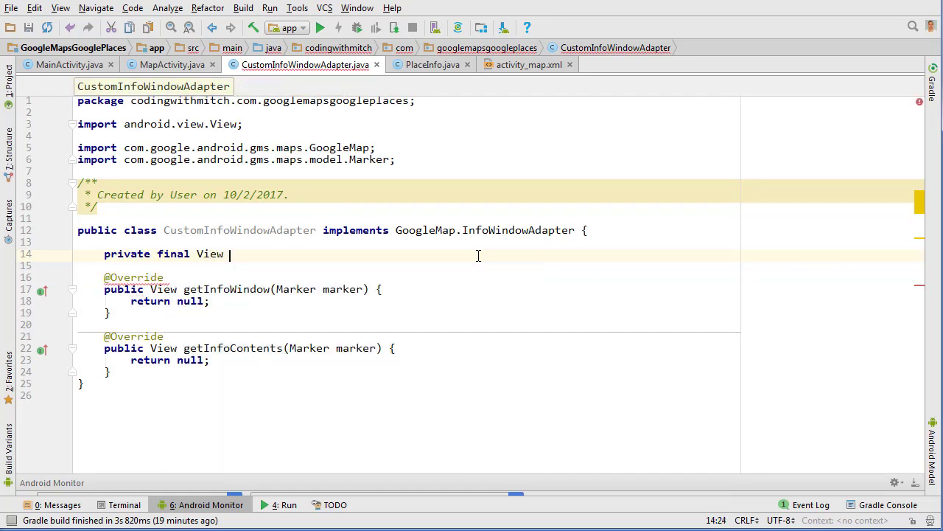
pyautogui.write('mWindow;')
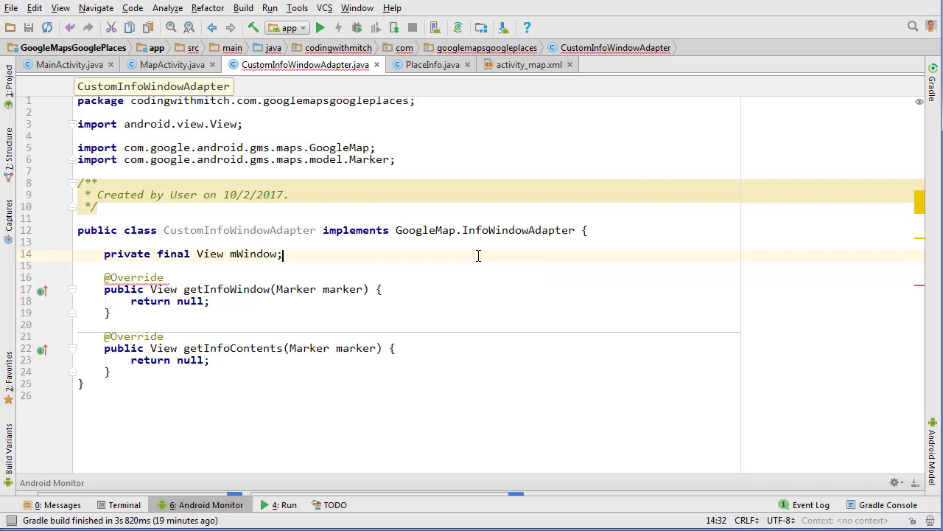
pyautogui.write('private Context mContext;')
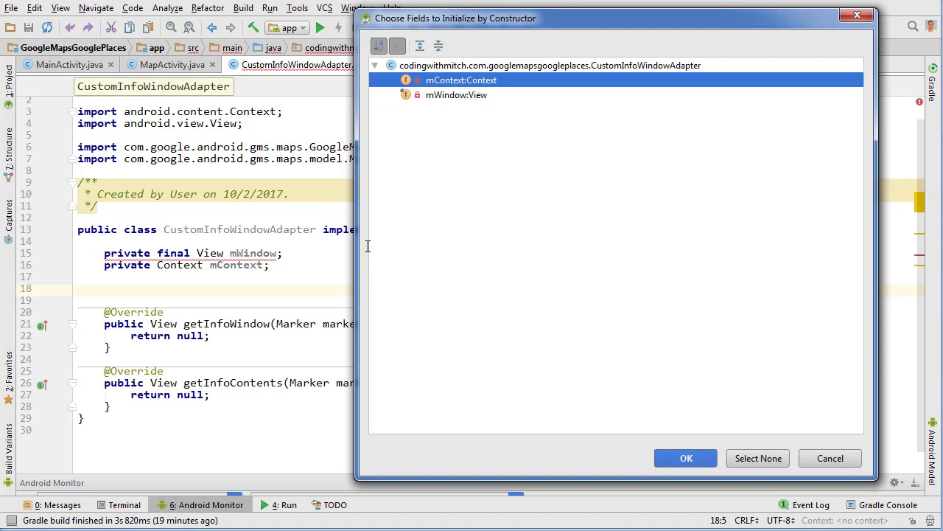
# Generate the Context constructor and inflate R.layout.custom_info_window into mWindow via LayoutInflater
pyautogui.click(685, 457)
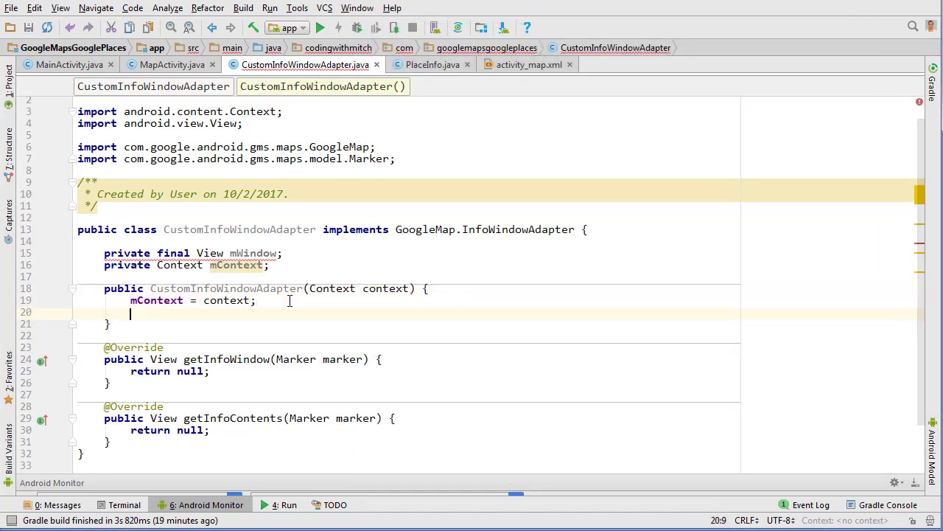
pyautogui.write('mWindow = L')
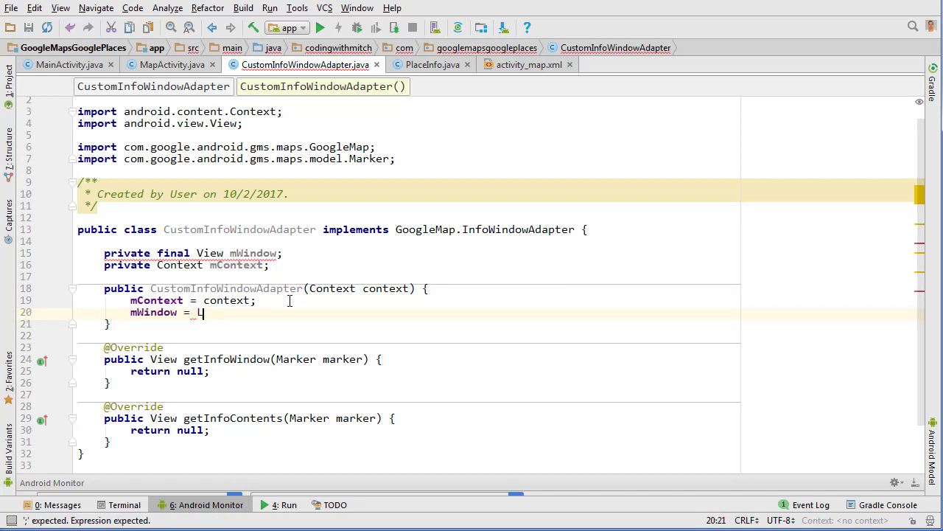
pyautogui.write('LayoutInflater')
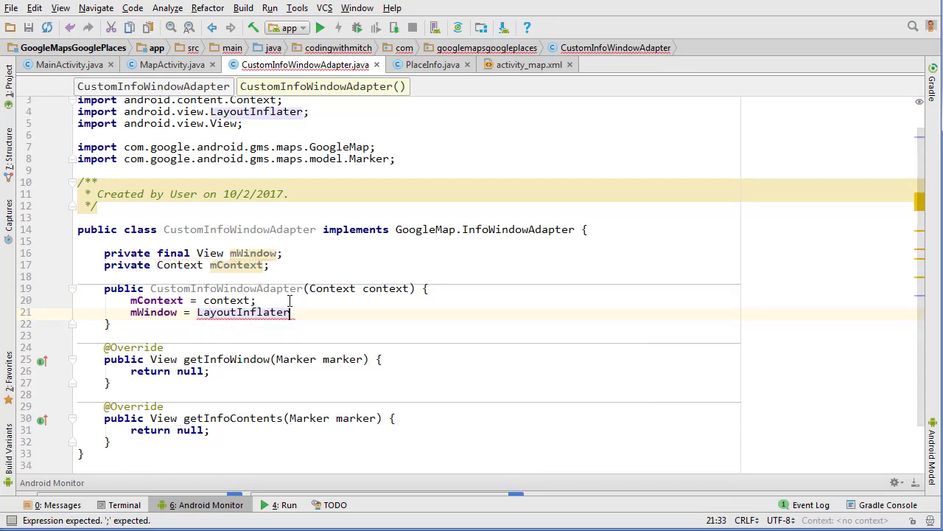
pyautogui.write('.from(context).inflate(')
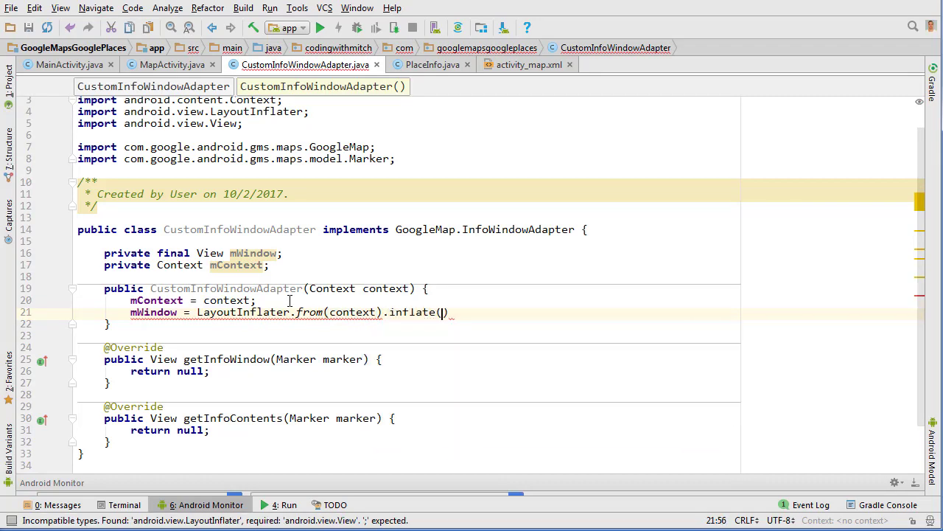
pyautogui.write('R.layout.custom_info_window')
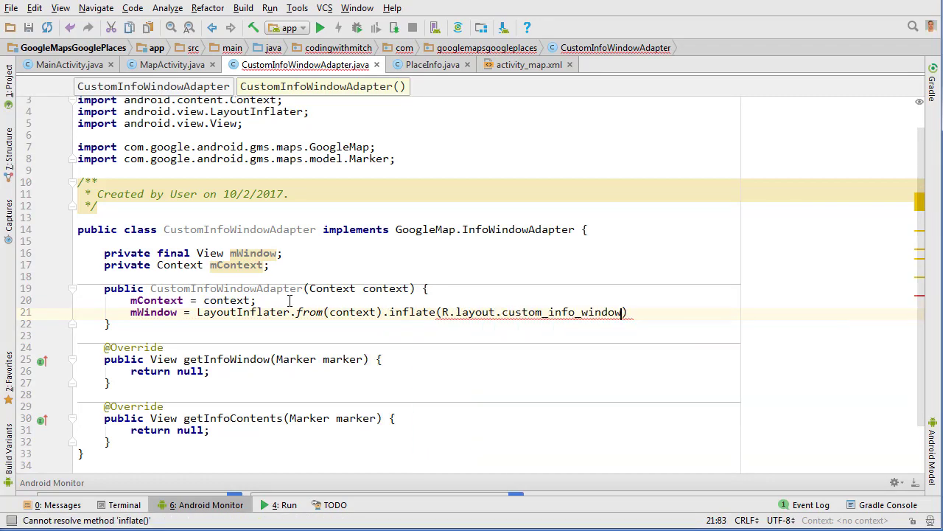
pyautogui.write(';')
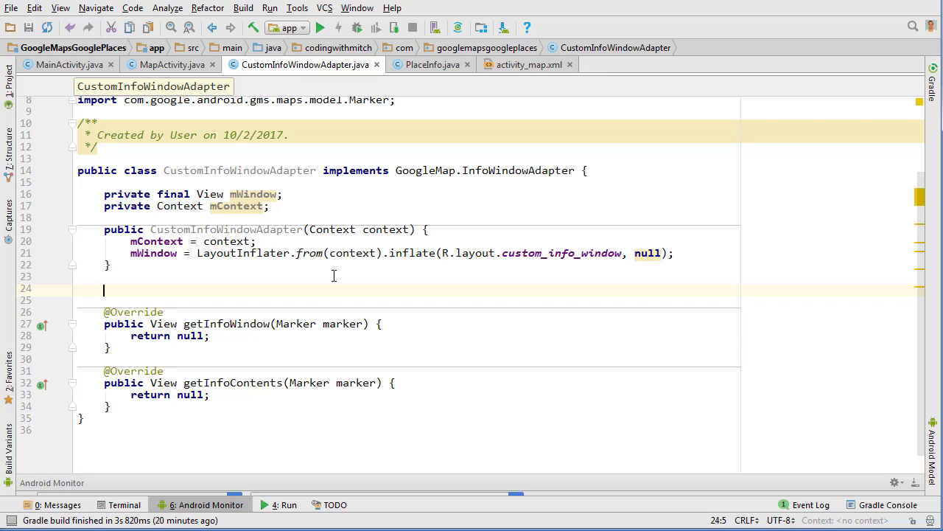
# Declare private rendowWindowText(Marker marker, View view) and read title from marker.getTitle()
pyautogui.write('private void rendowWindowText')
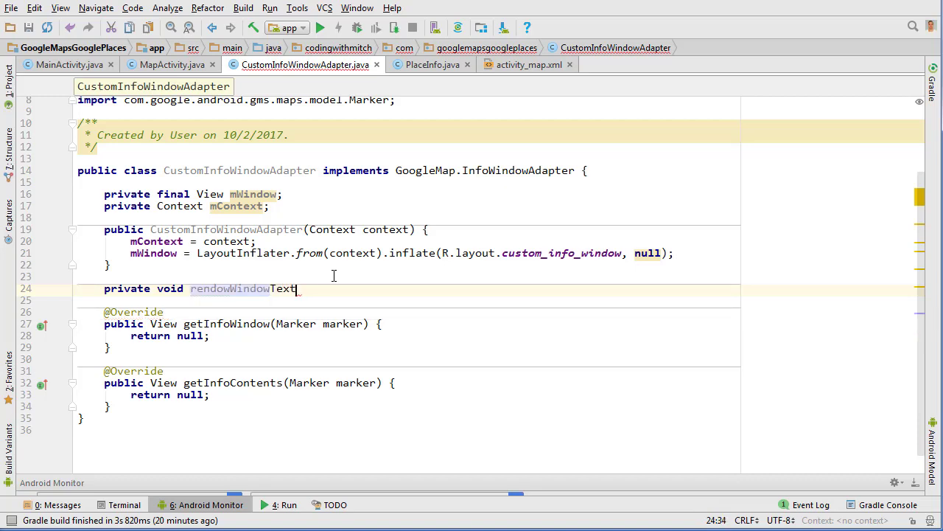
pyautogui.write('(Mareker)')
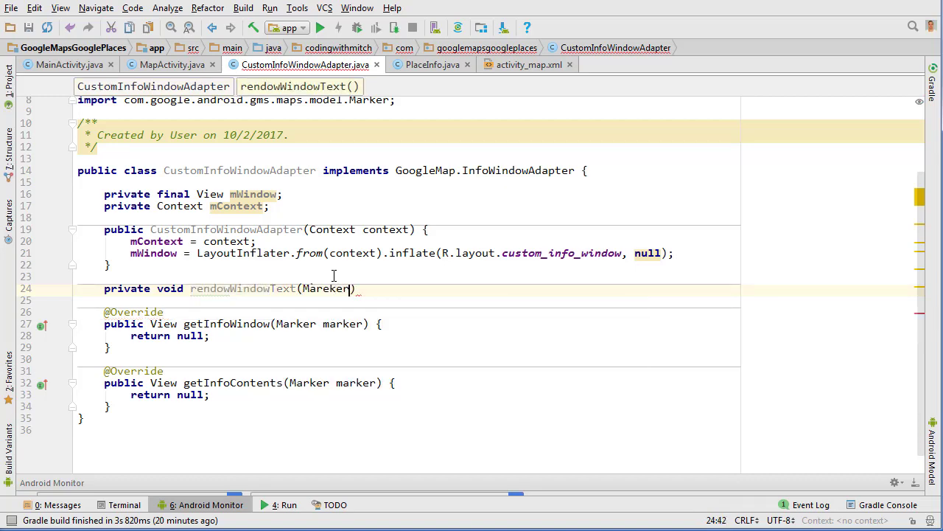
pyautogui.write('Marker marker')
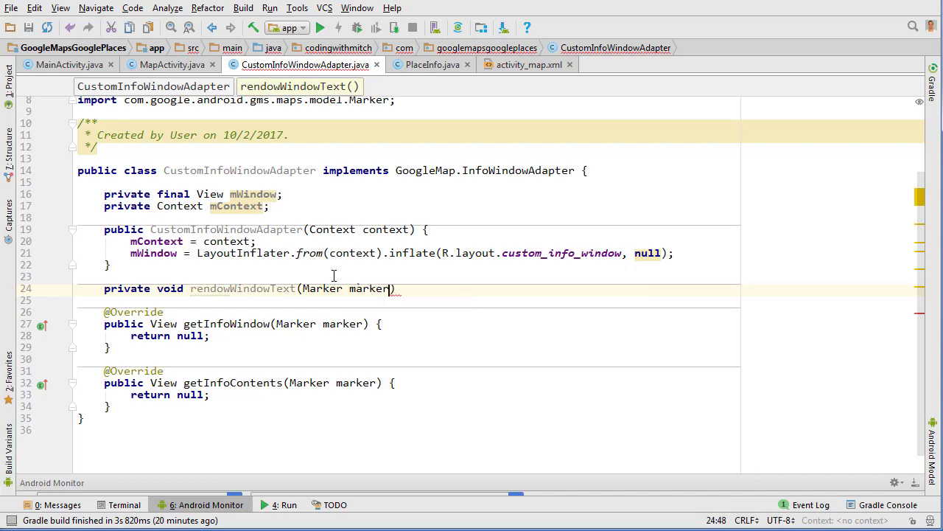
pyautogui.write(', View view')
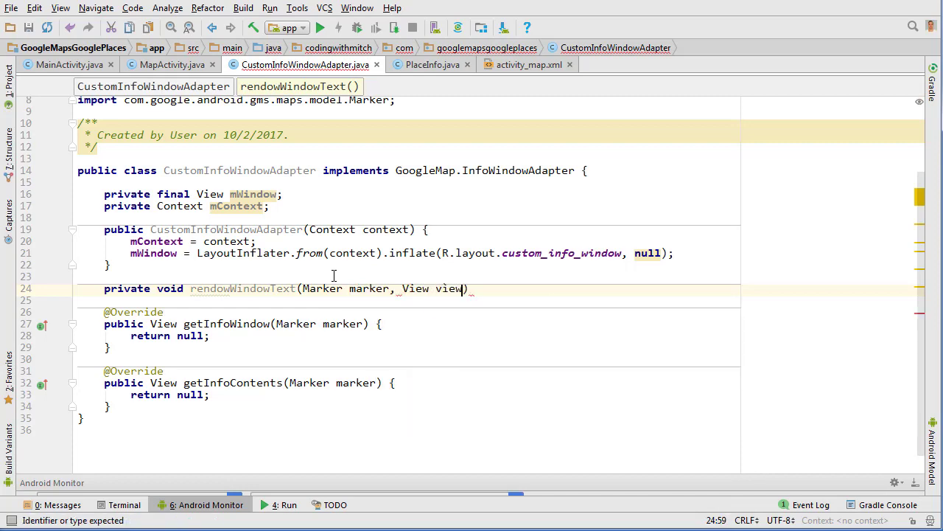
pyautogui.write('{')
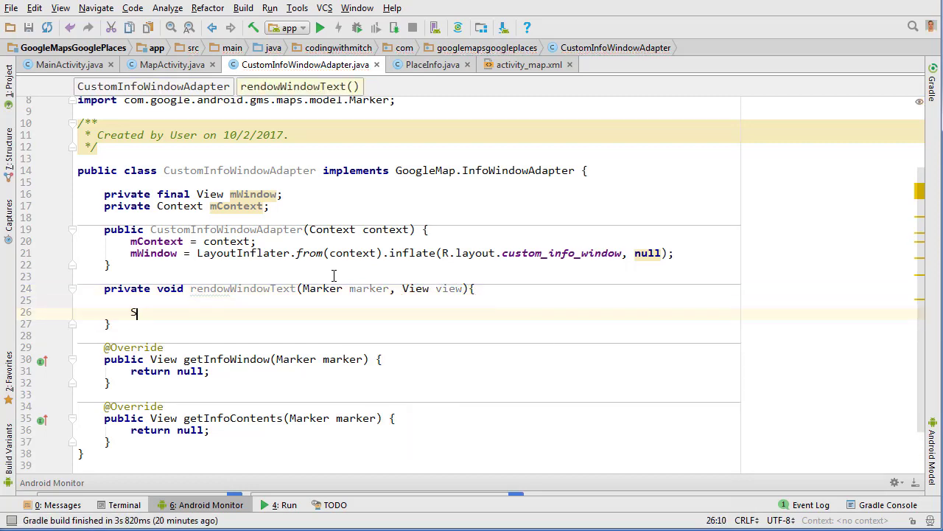
pyautogui.write('tring title marker')
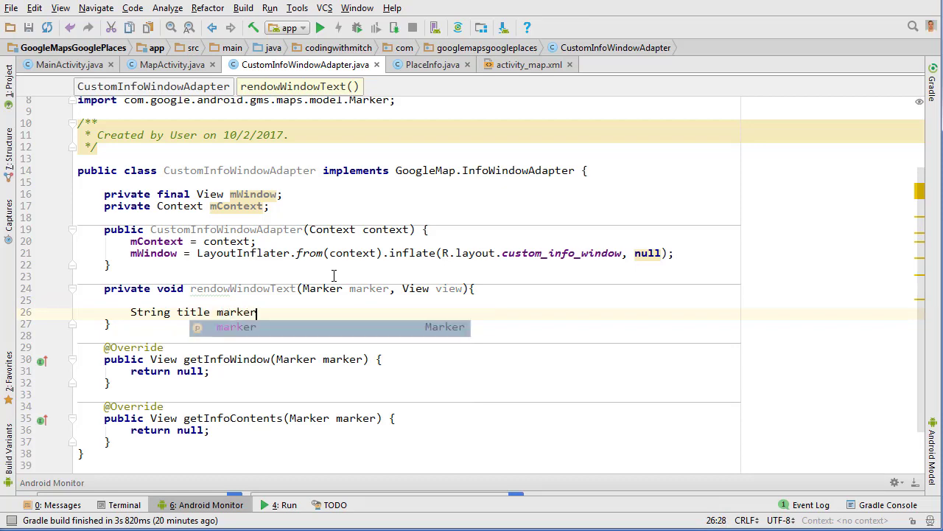
pyautogui.write('.getTitle();')
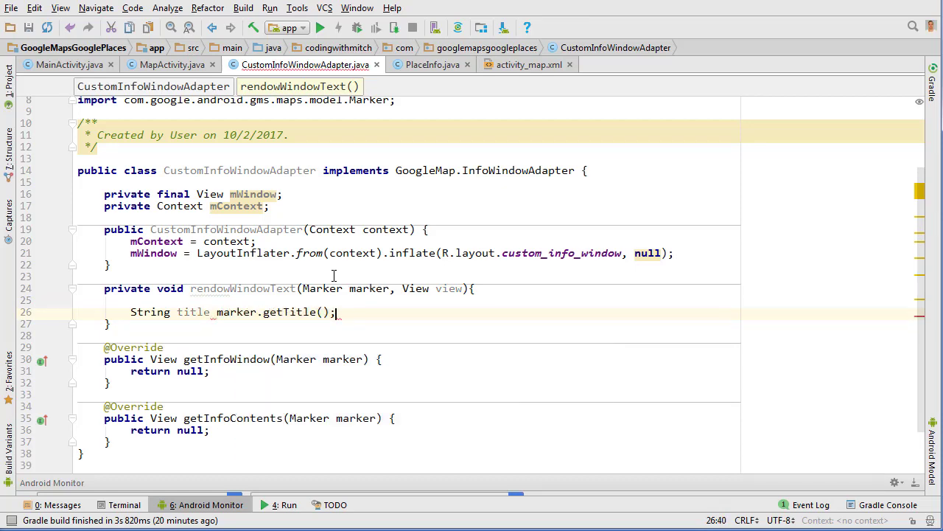
# Look up tvTitle as a TextView via view.findViewById(R.id.title)
pyautogui.write('TextView')
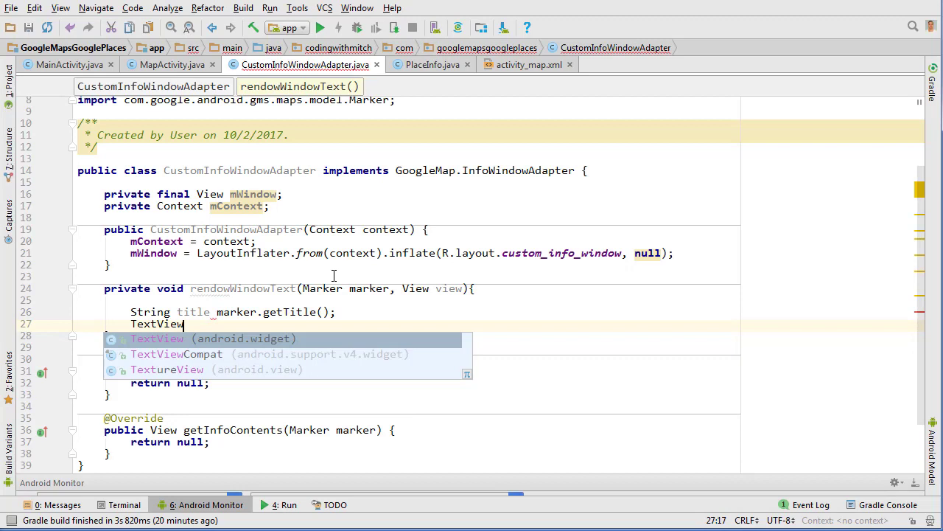
pyautogui.write('text')
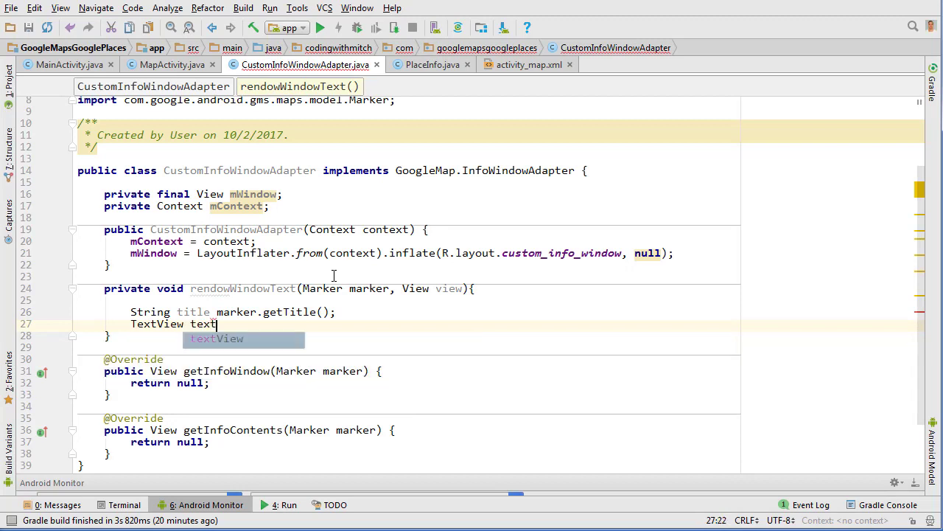
pyautogui.press('BackSpace')
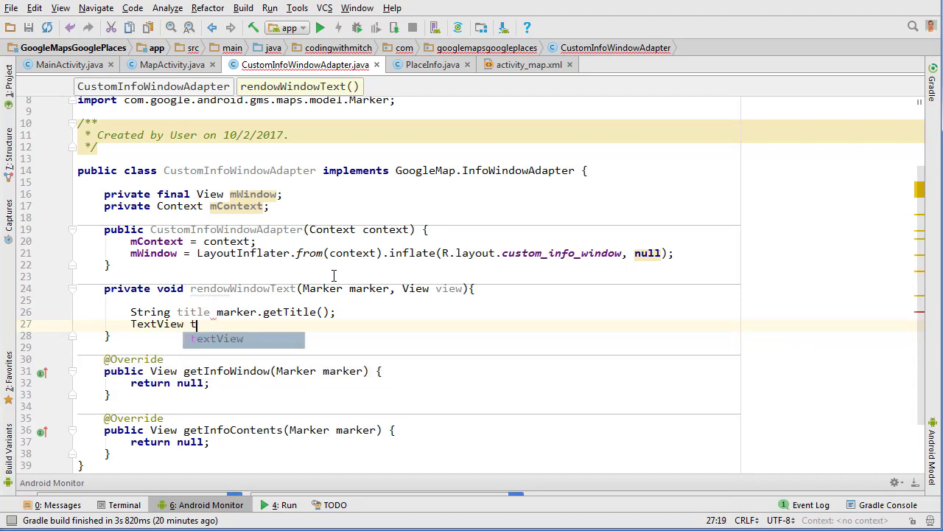
pyautogui.write('vTitle')
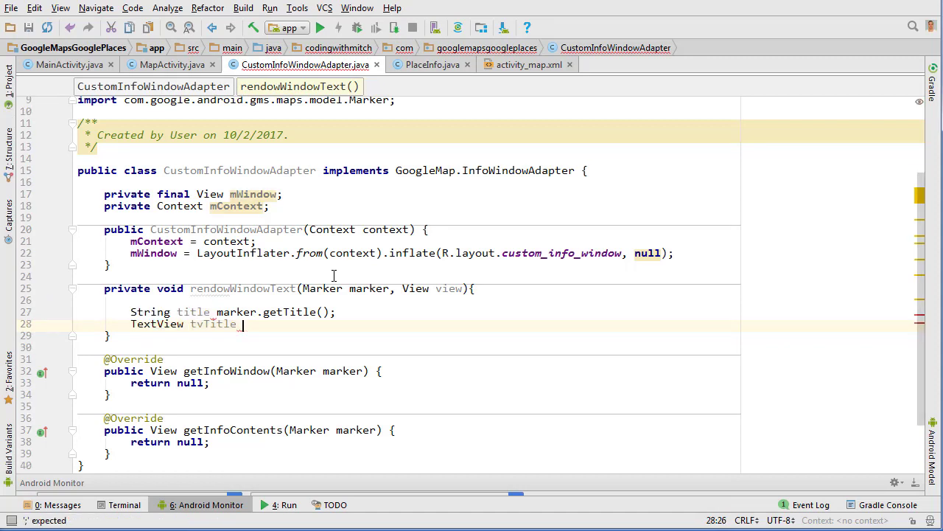
pyautogui.write('=')
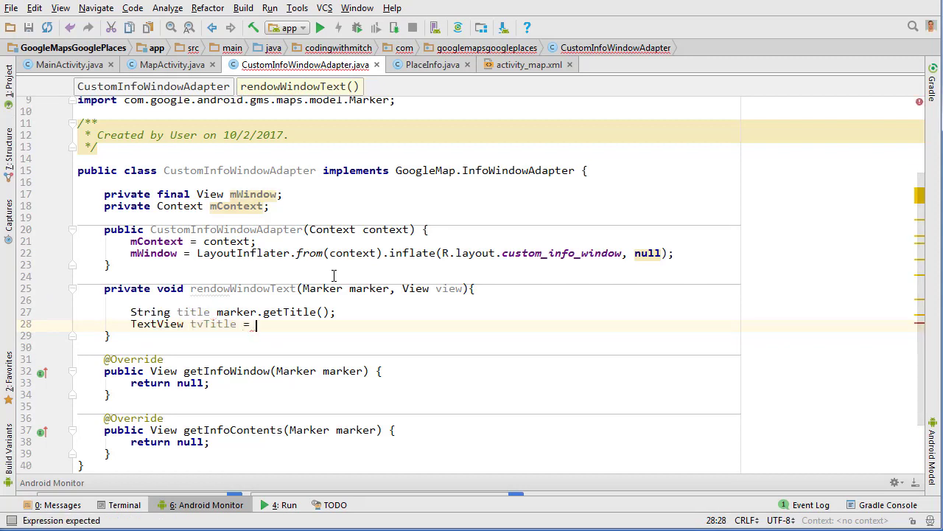
pyautogui.write('(TextView)')
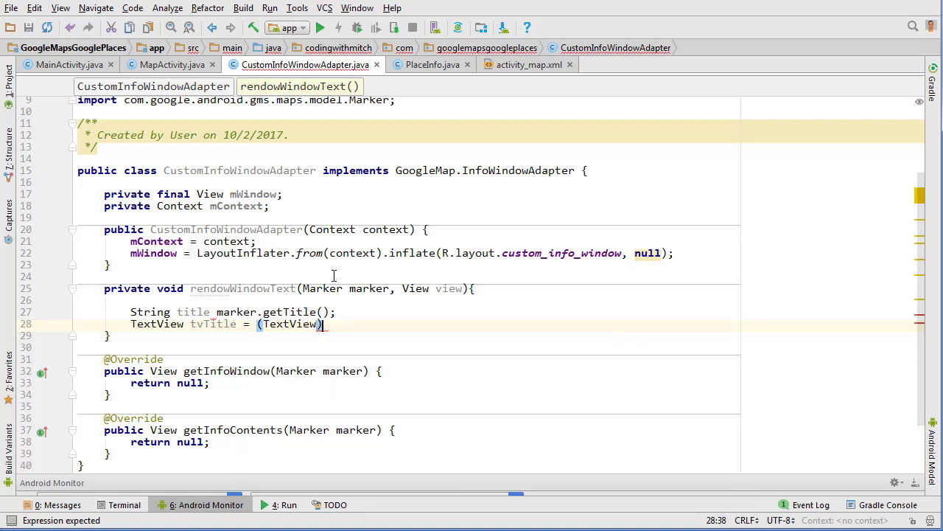
pyautogui.write('view.findViewById(')
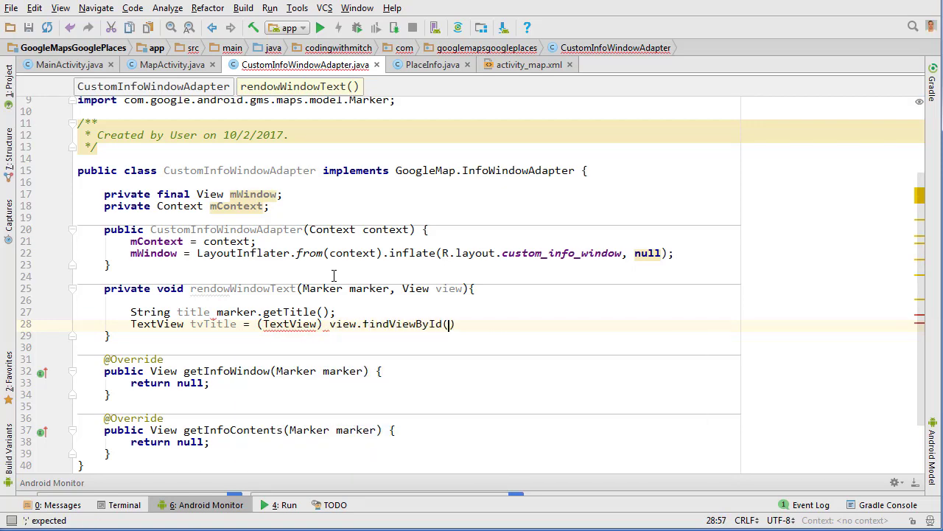
pyautogui.write('R.id.title')
pyautogui.click(235, 312)
pyautogui.write(' =')
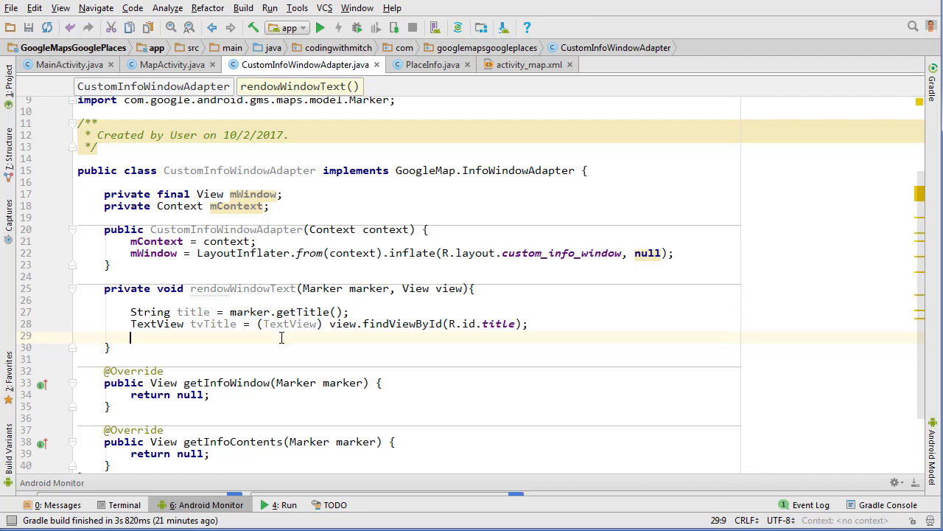
# Set tvTitle text when title is non-empty, then look up the snippet TextView by R.id.snippet
pyautogui.write('if(t){')
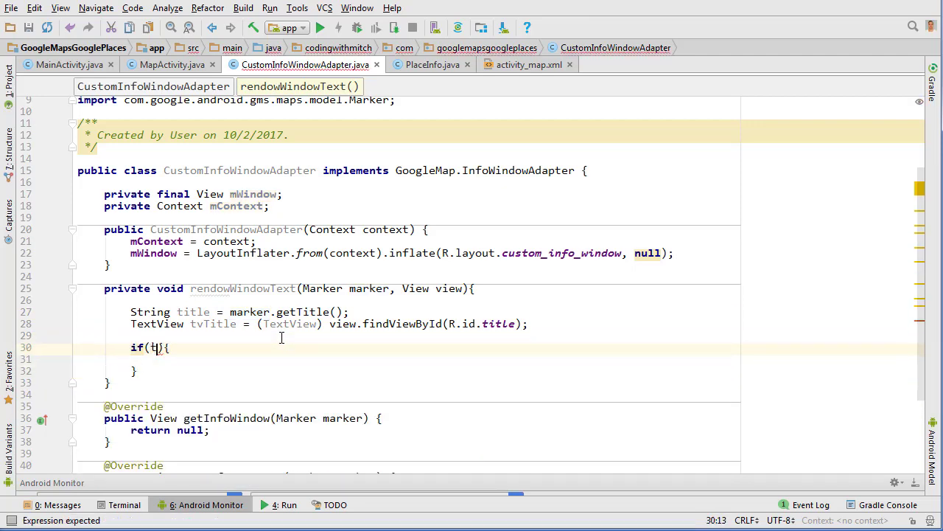
pyautogui.write('itle.equals("")')
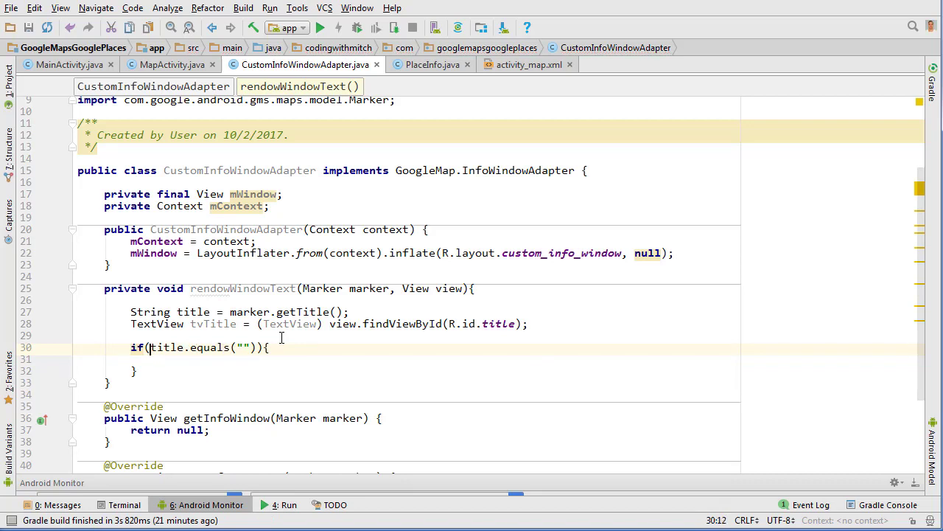
pyautogui.write('!')
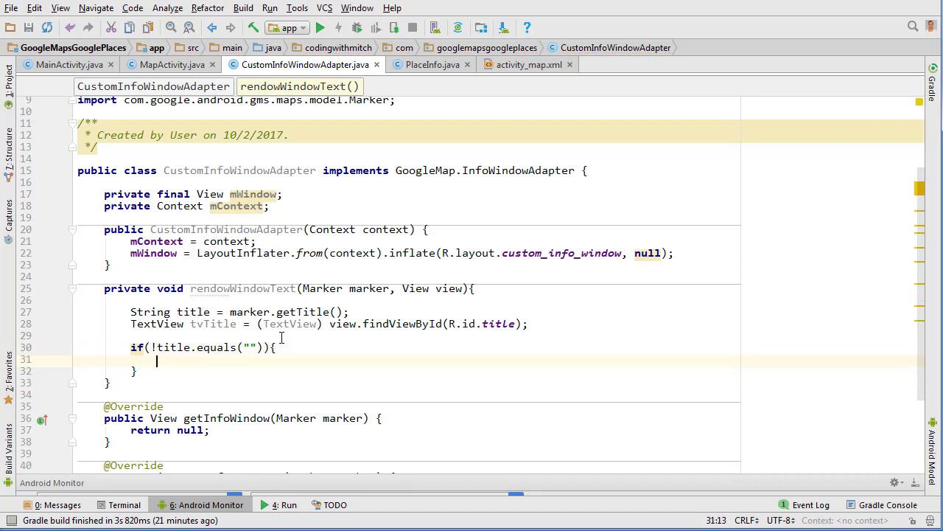
pyautogui.write('tvTitle.setText(title);')
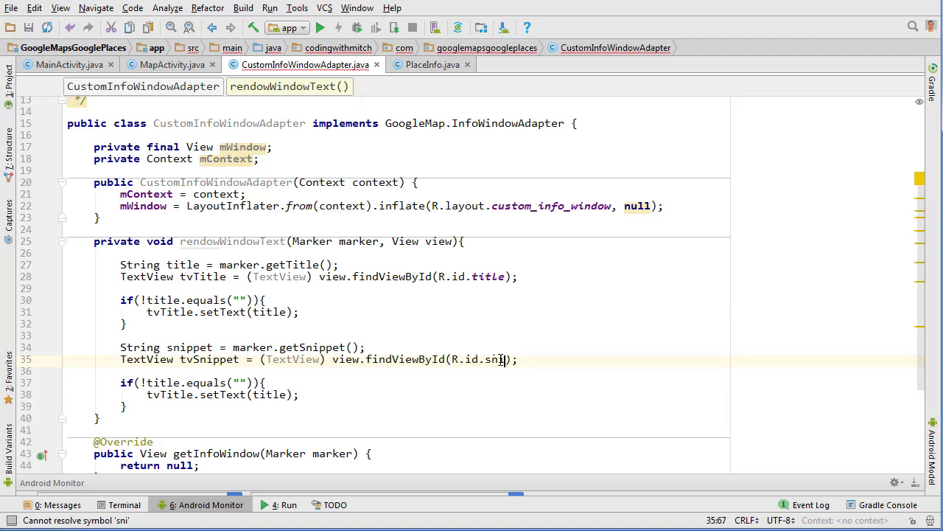
pyautogui.write('ppet')
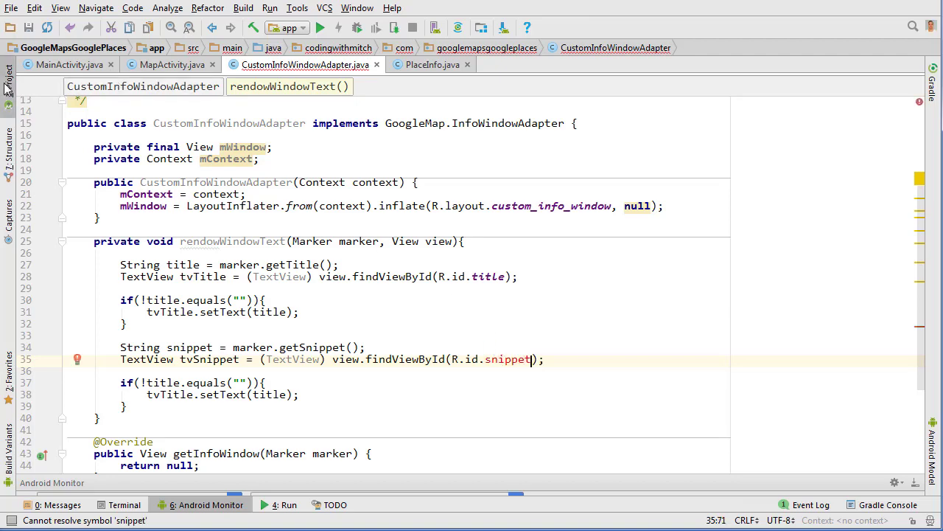
pyautogui.click(9, 83)
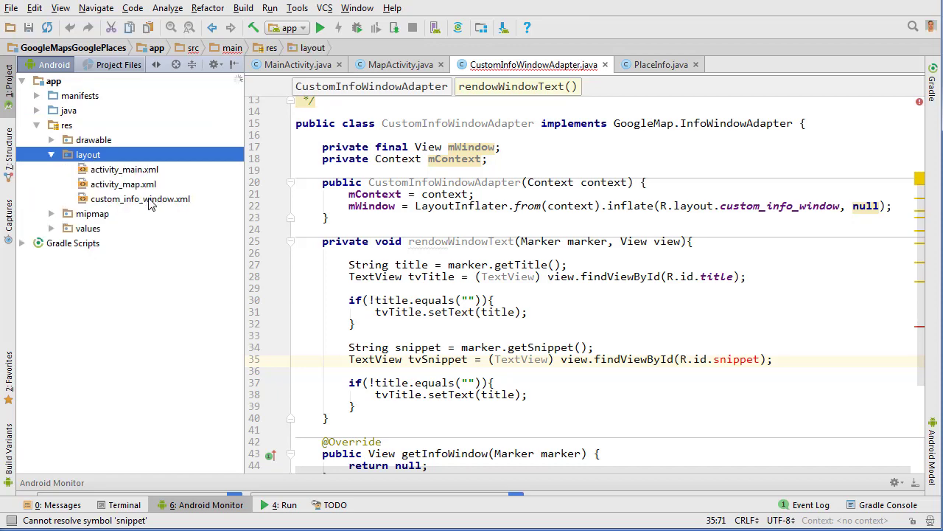
# Add android:id="@+id/snippet" to the second TextView in custom_info_window.xml
pyautogui.doubleClick(140, 198)
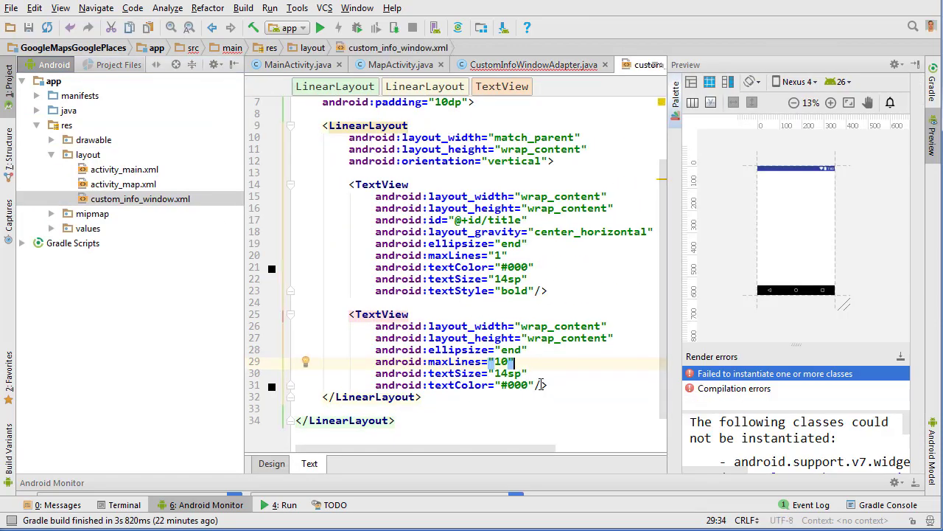
pyautogui.write('android:id="@+id/"/>')
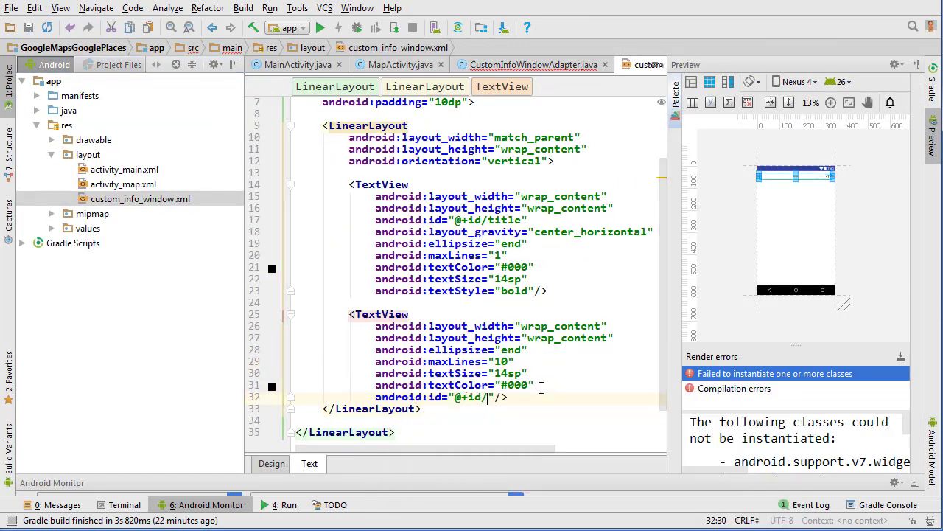
pyautogui.write('snippet')
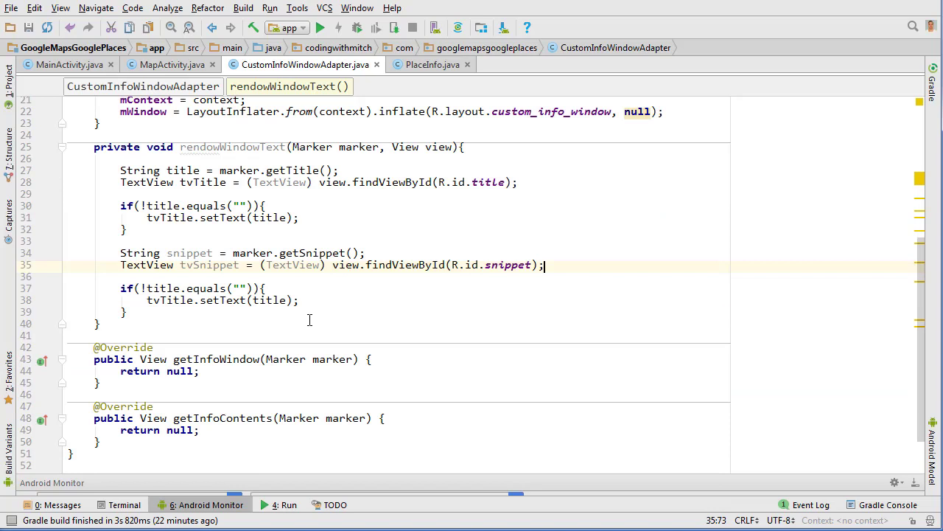
# Check snippet in the second if, set tvSnippet text, and call rendowWindowText(marker, mWindow) in both methods
pyautogui.doubleClick(189, 253)
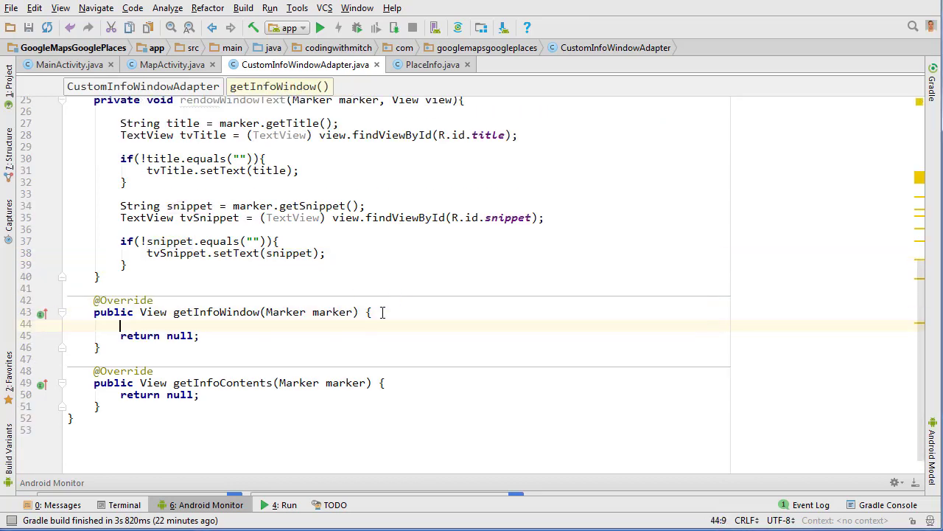
pyautogui.write('rendowWindowText(marker, mWindow);')
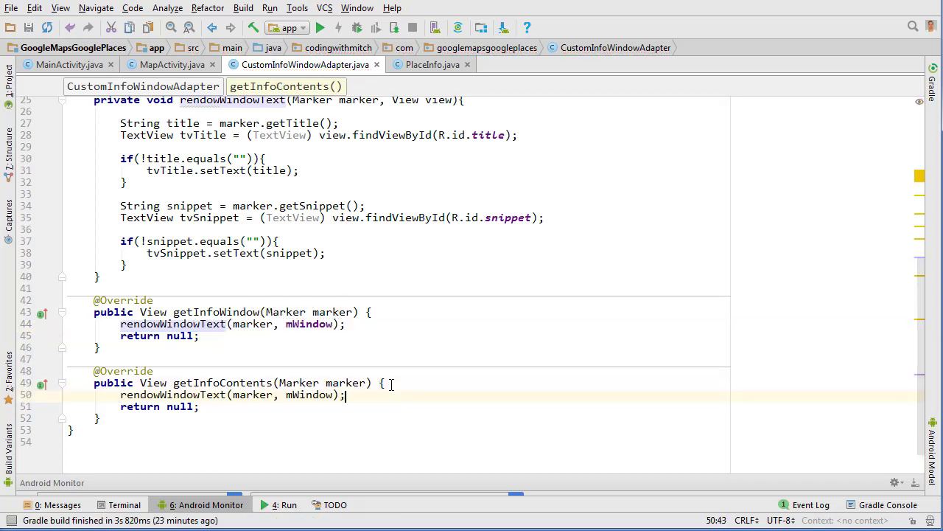
pyautogui.moveTo(436, 239)
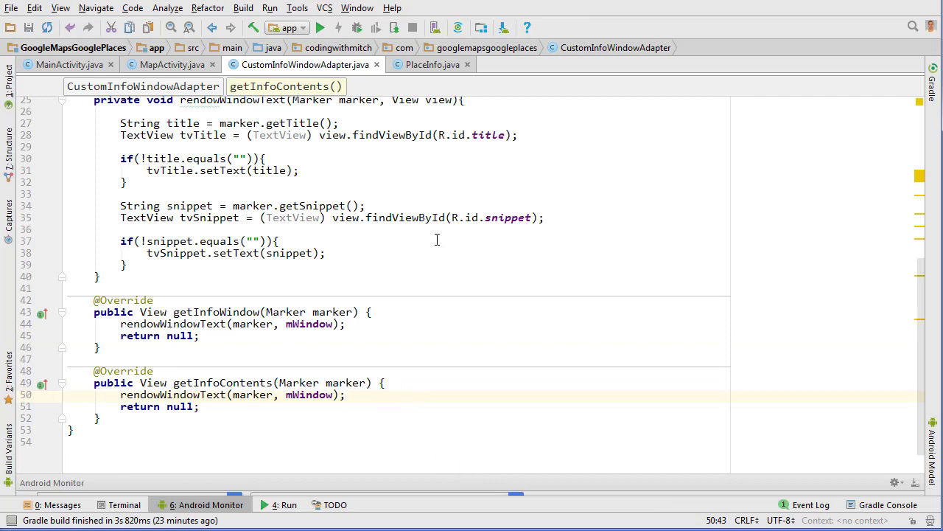
pyautogui.click(149, 65)
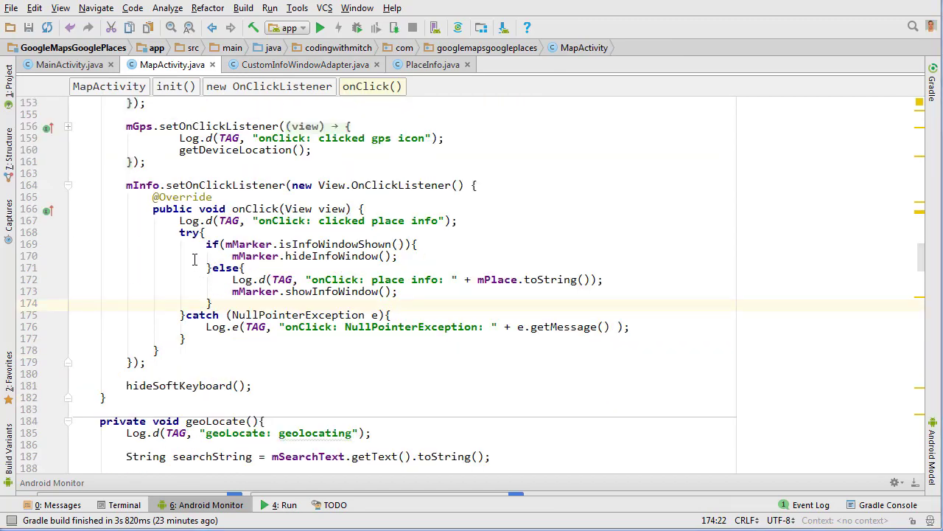
# After mMap.clear() in moveCamera, add mMap.setInfoWindowAdapter(new CustomInfoWindowAdapter(MapActivity.this))
pyautogui.scroll(-3)
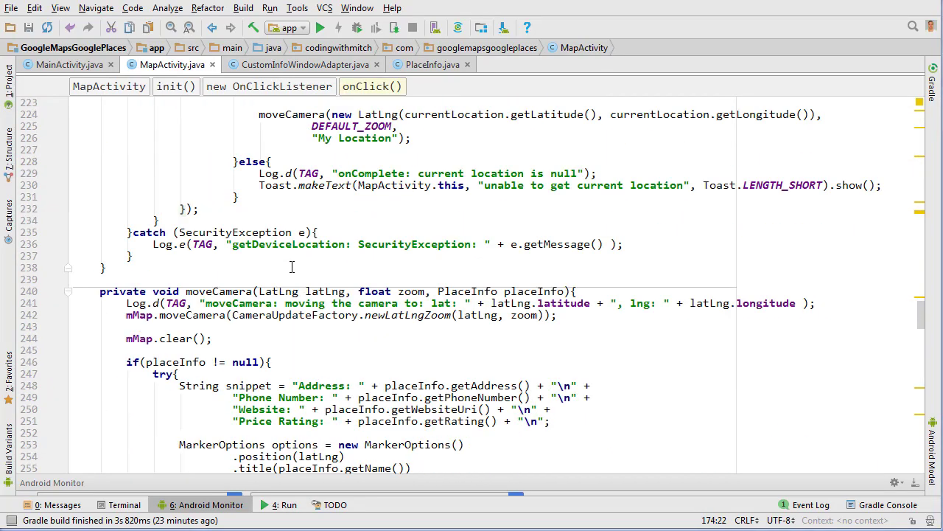
pyautogui.scroll(-3)
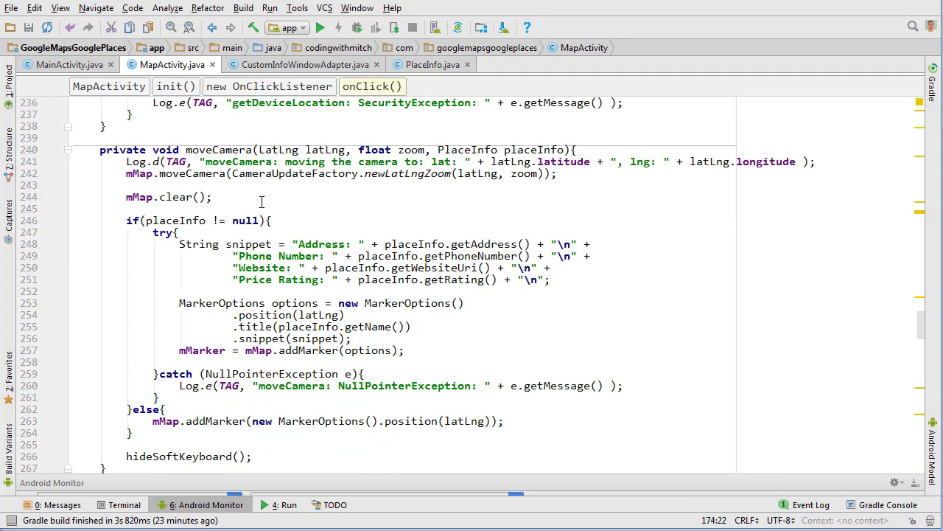
pyautogui.click(215, 197)
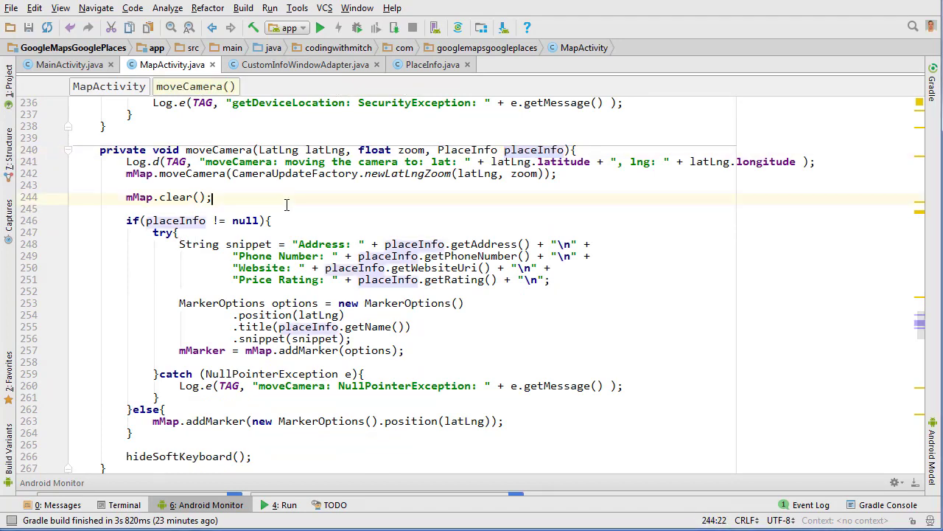
pyautogui.write('mm')
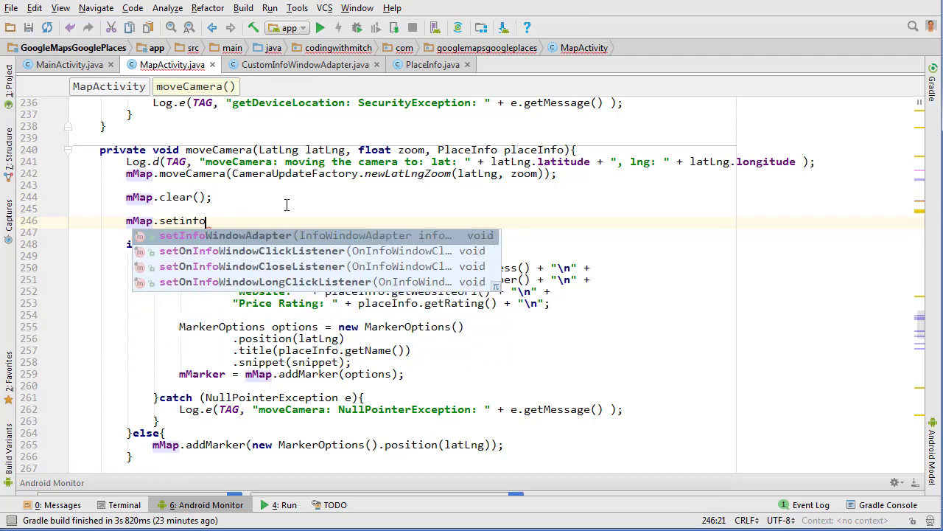
pyautogui.click(224, 236)
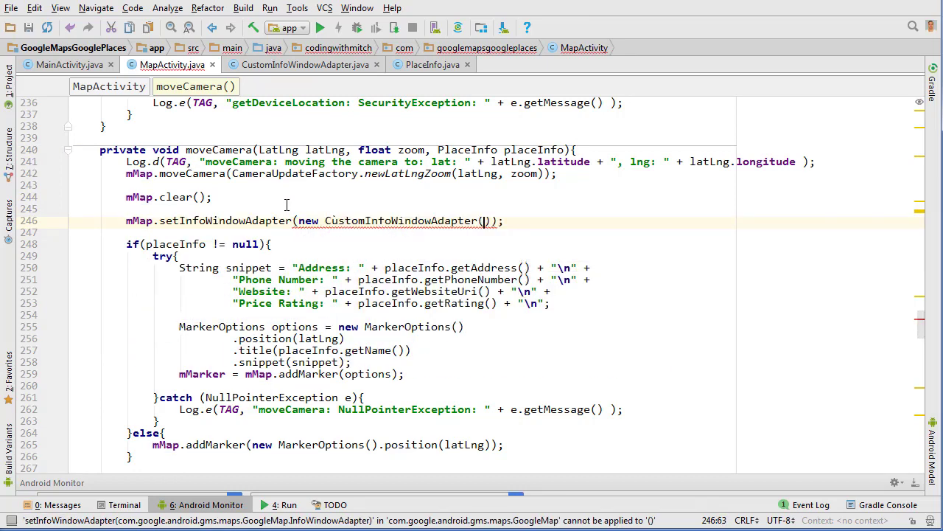
pyautogui.write('MapActivity.this')
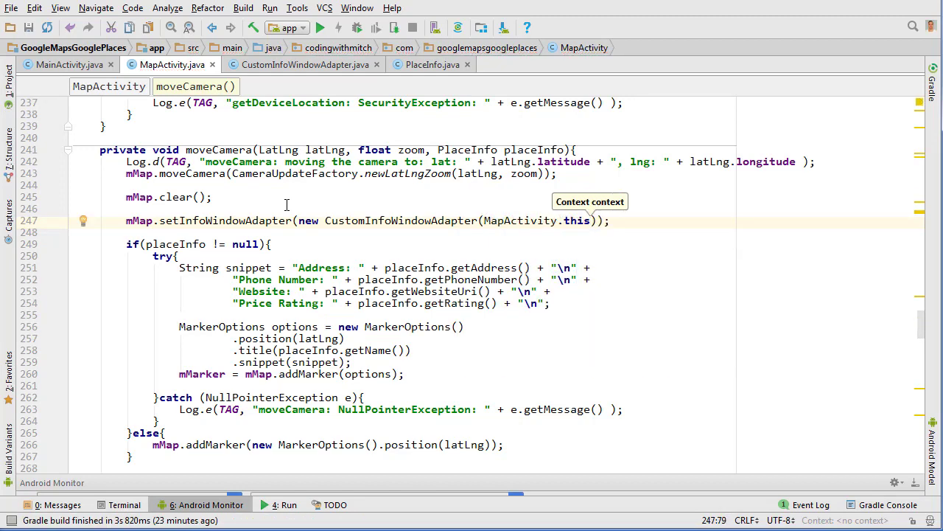
# Run the app on the Samsung phone, search a place and tap its marker
pyautogui.click(325, 26)
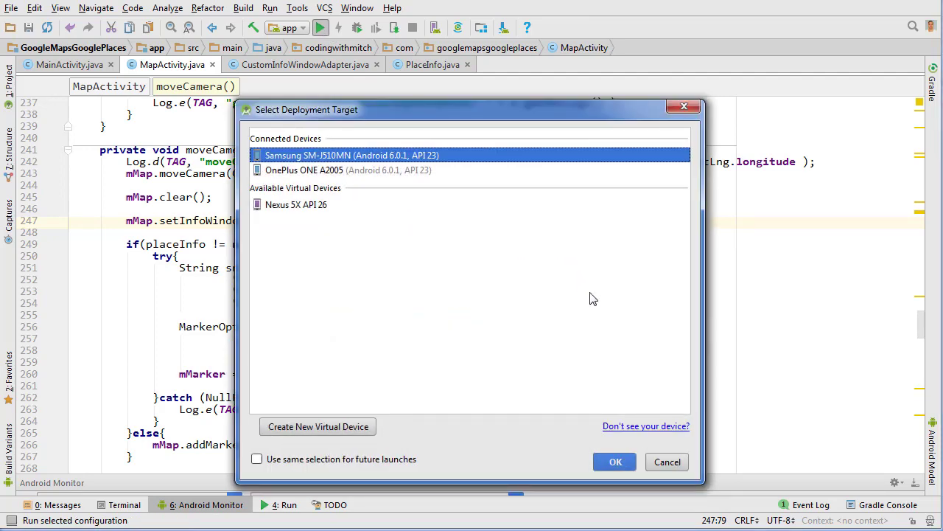
pyautogui.moveTo(603, 315)
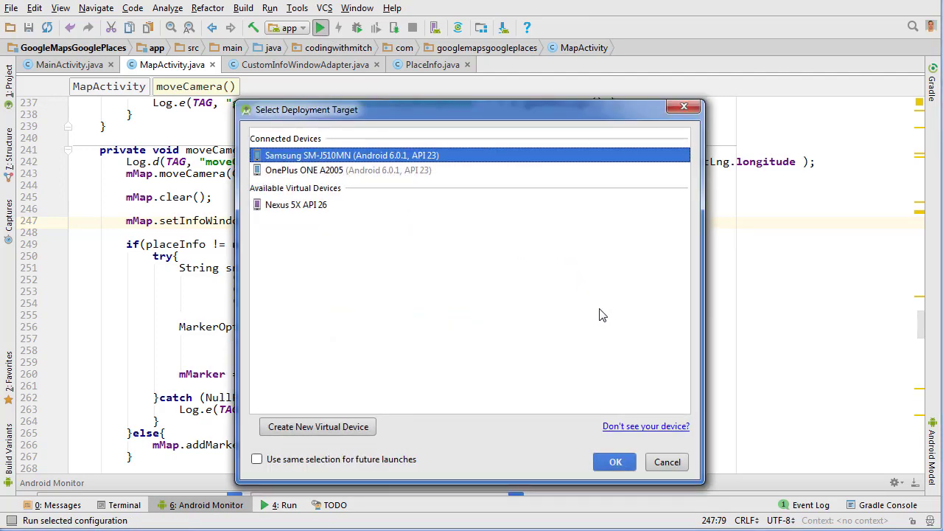
pyautogui.click(615, 462)
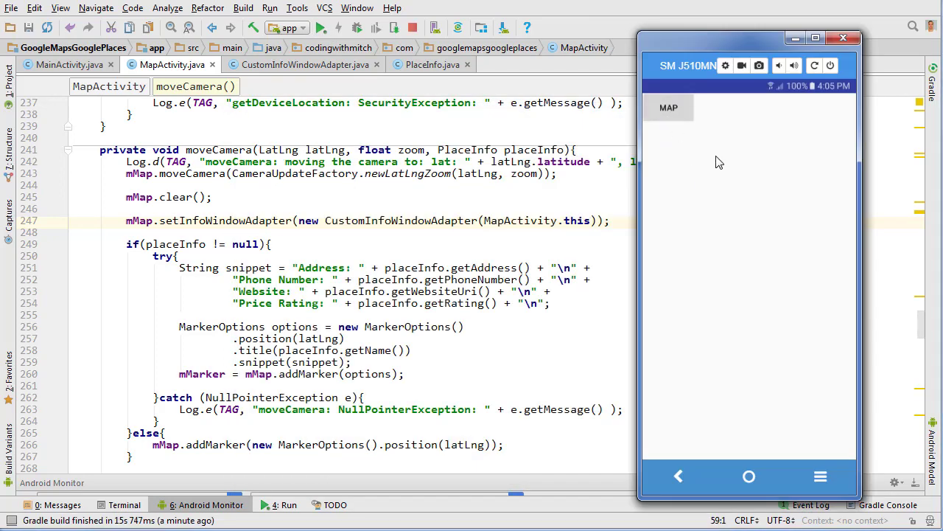
pyautogui.write('universal Studios Hollywood, Universal City Plaza, Universal City, CA, United States')
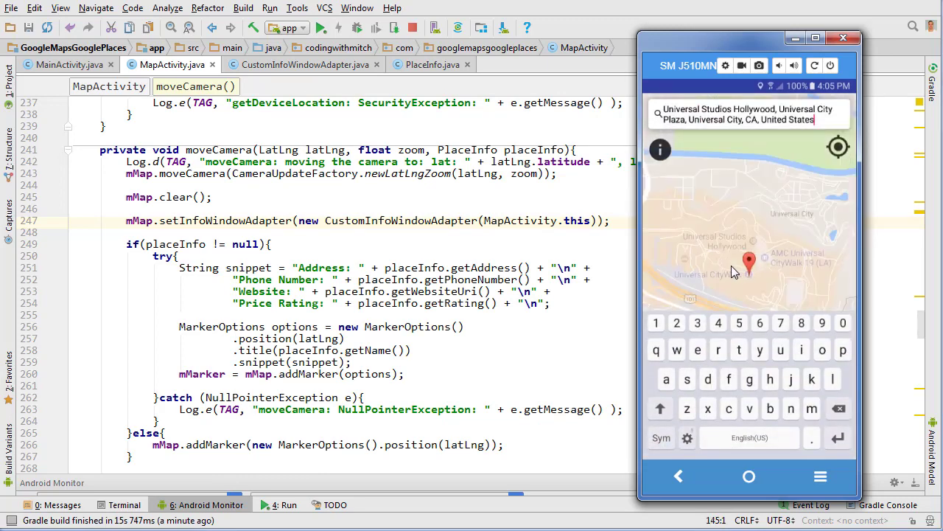
pyautogui.click(748, 262)
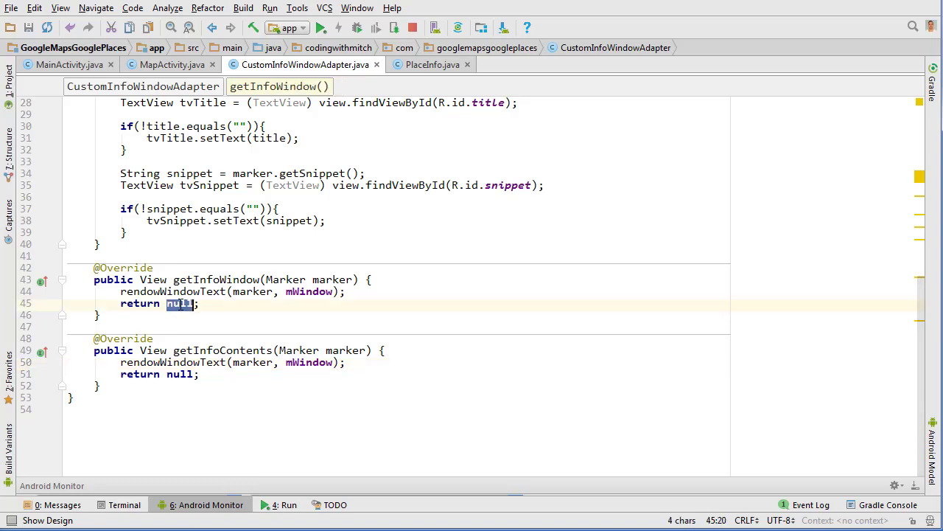
# Return mWindow instead of null in getInfoWindow and getInfoContents
pyautogui.write('mWindow')
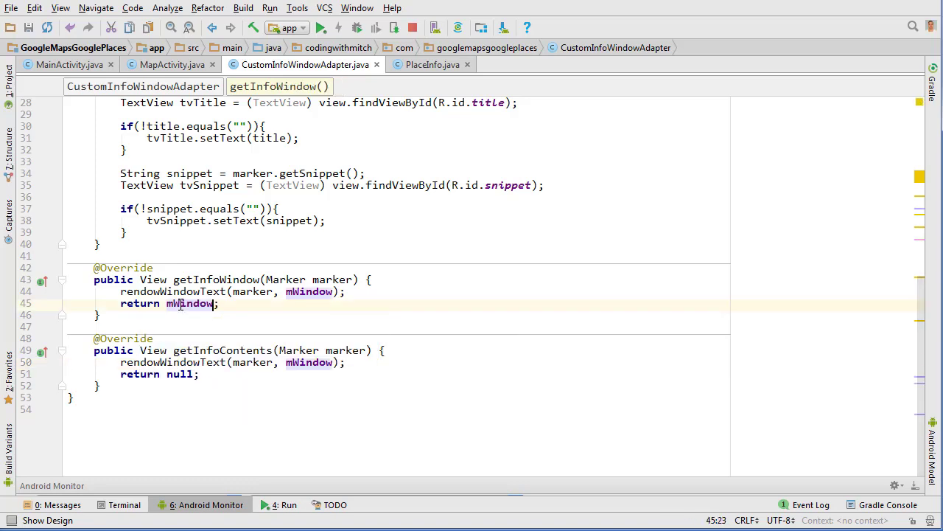
pyautogui.click(180, 375)
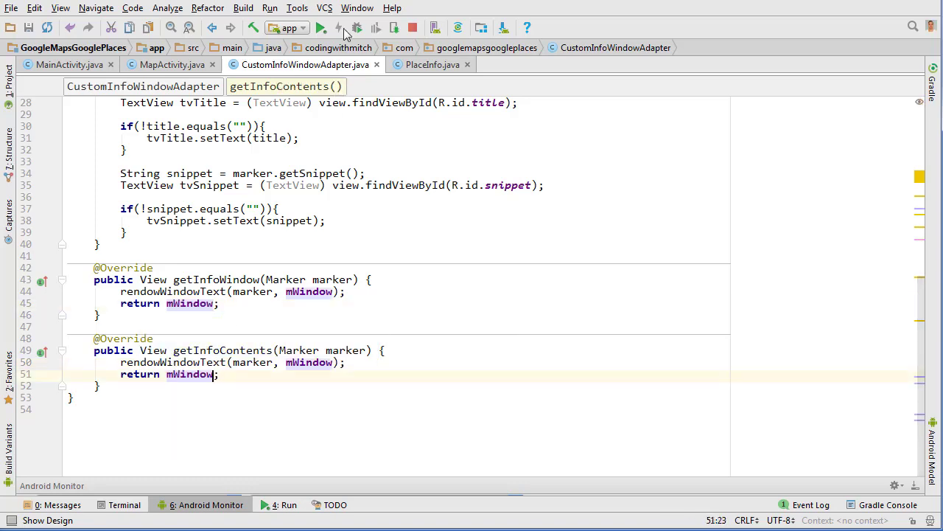
# Rerun the app, search 'univers', pick Universal Studios Hollywood and open its info window
pyautogui.click(317, 28)
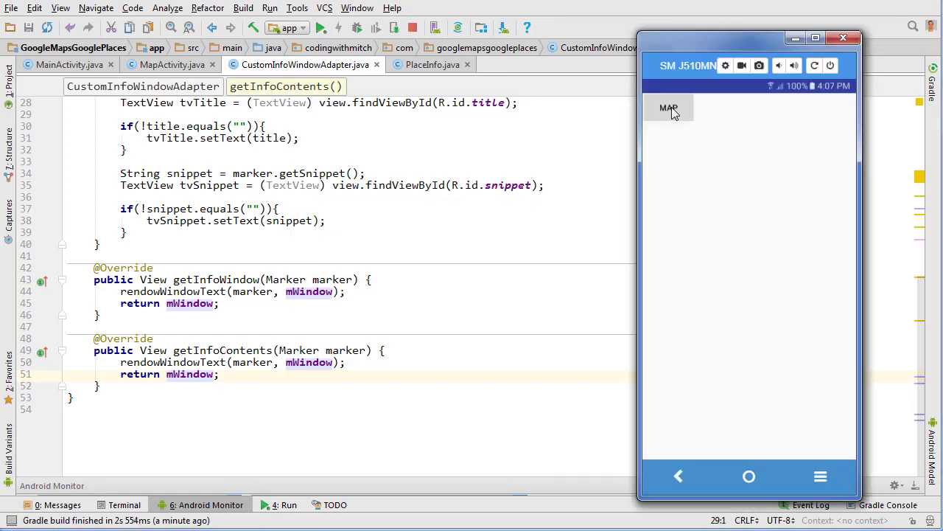
pyautogui.click(667, 108)
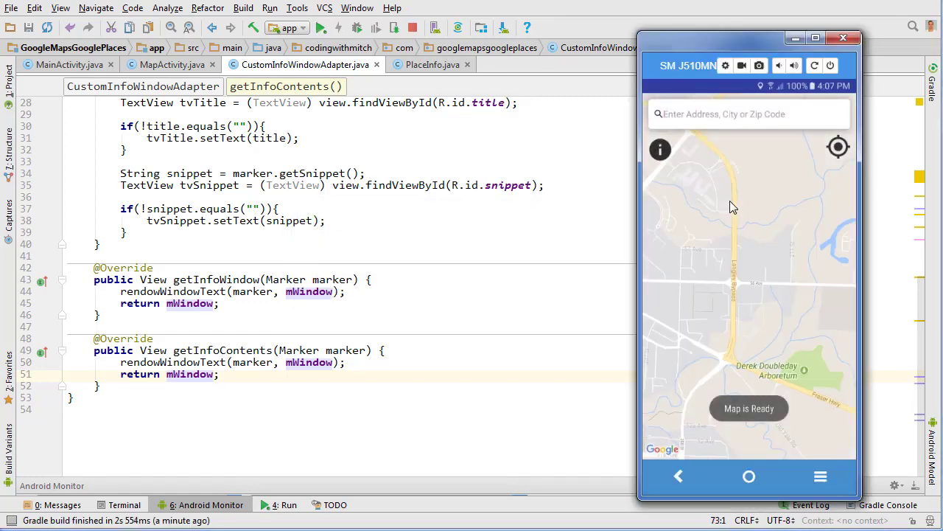
pyautogui.write('un')
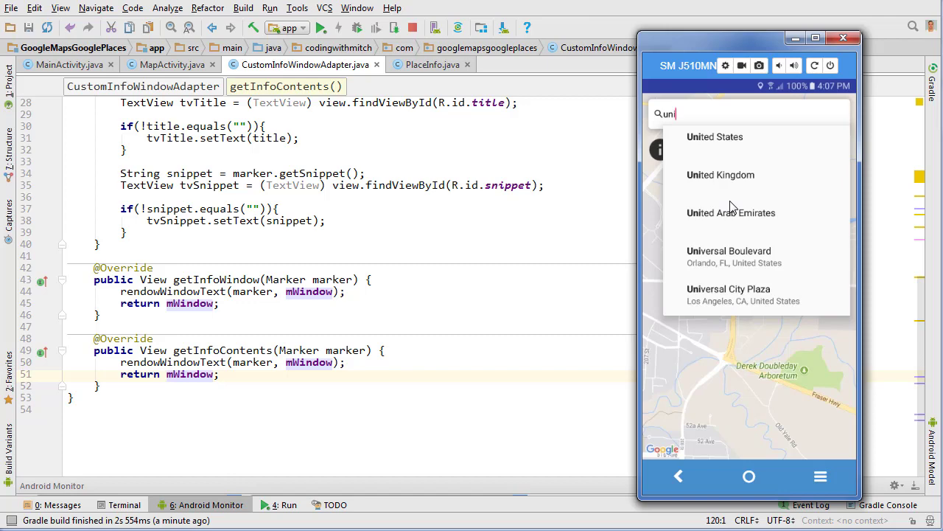
pyautogui.write('ivers')
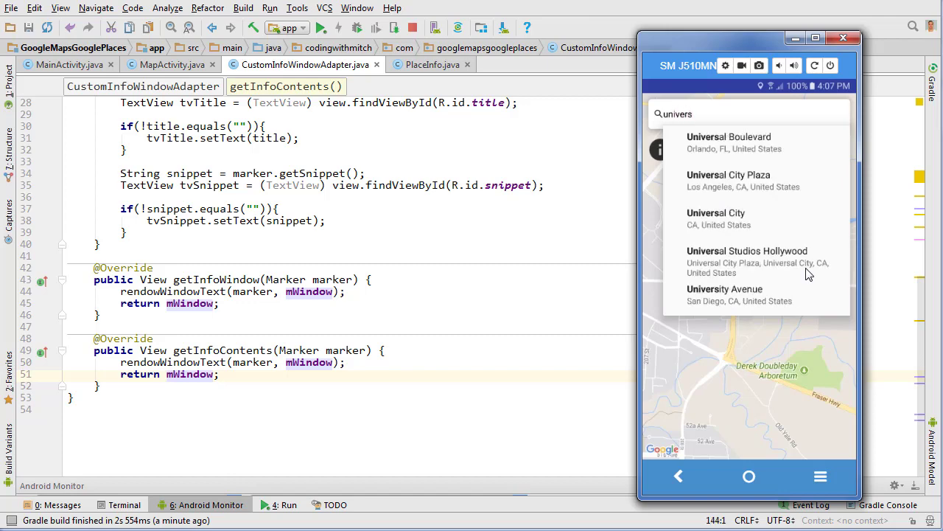
pyautogui.click(747, 256)
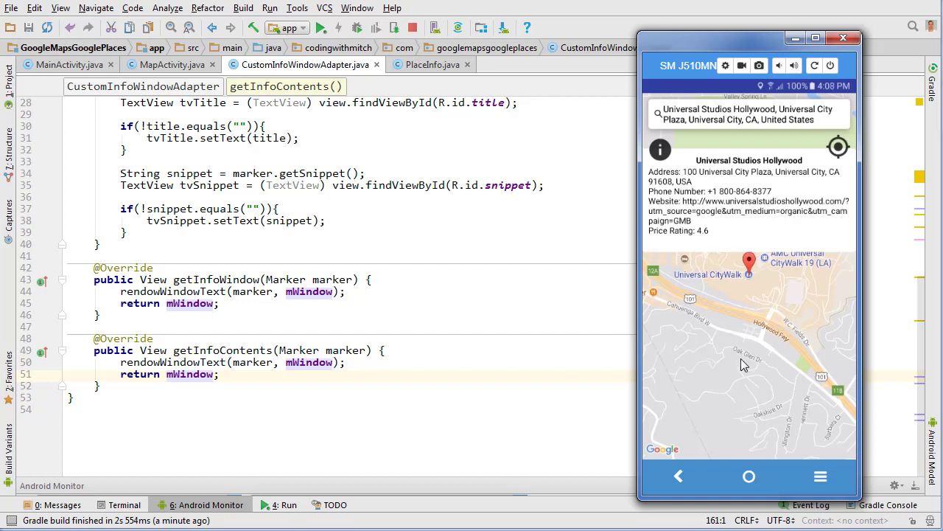
pyautogui.moveTo(681, 202)
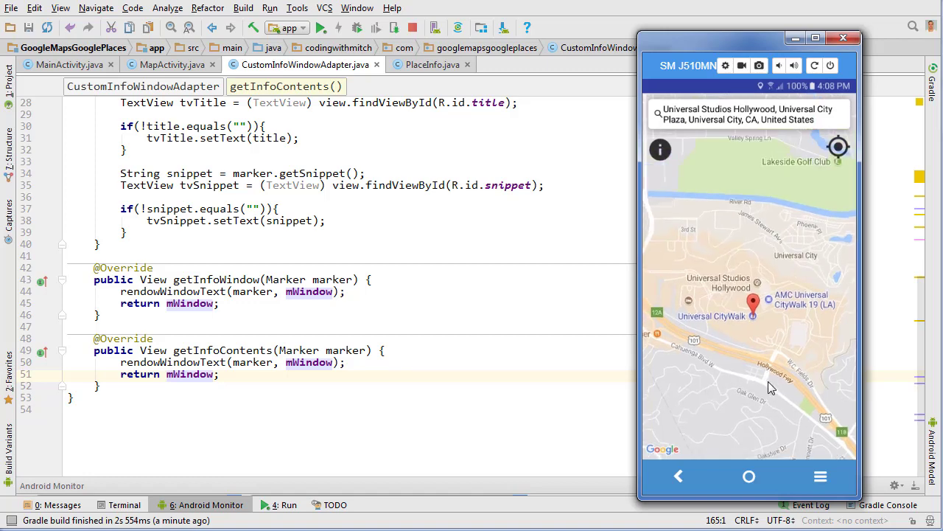
pyautogui.click(750, 301)
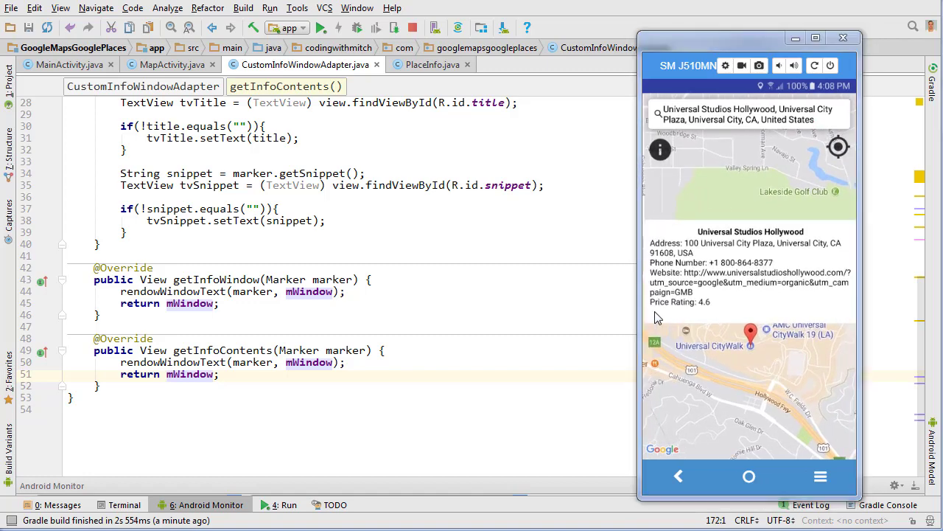
pyautogui.moveTo(769, 147)
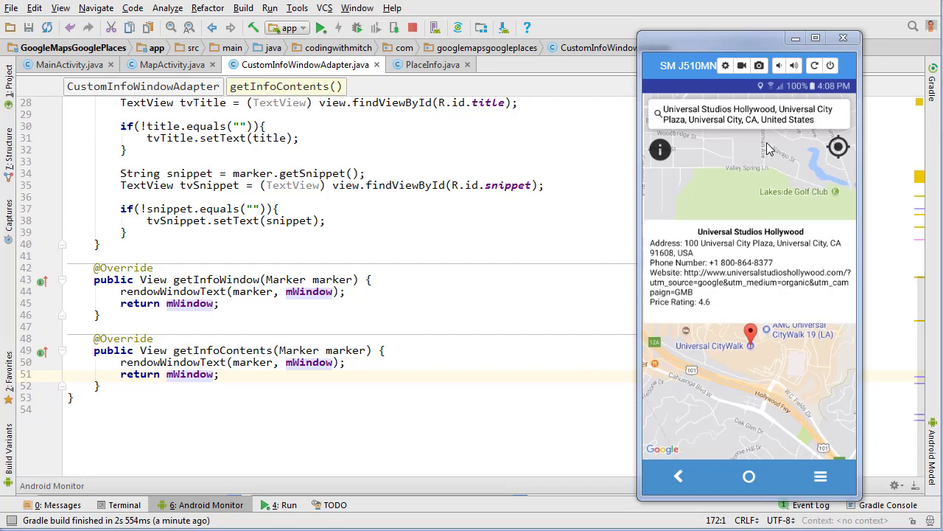
pyautogui.moveTo(776, 178)
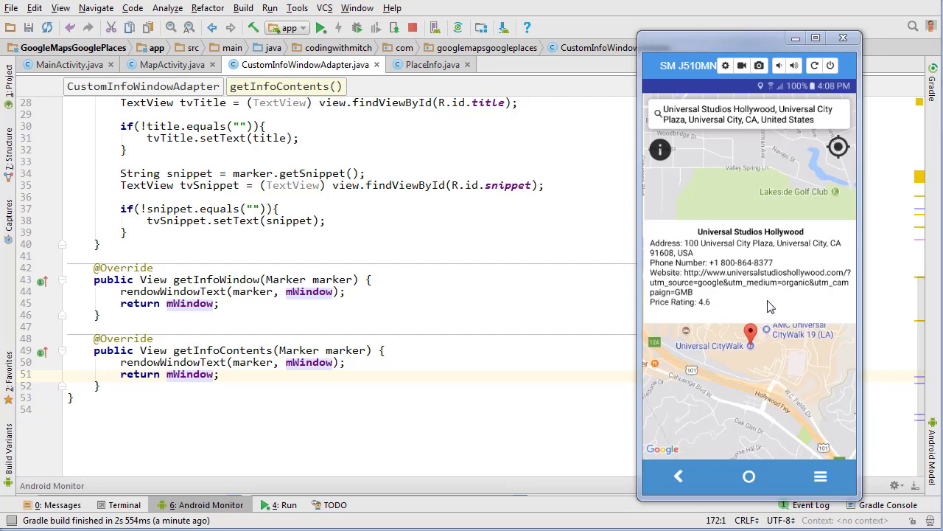
pyautogui.moveTo(726, 272)
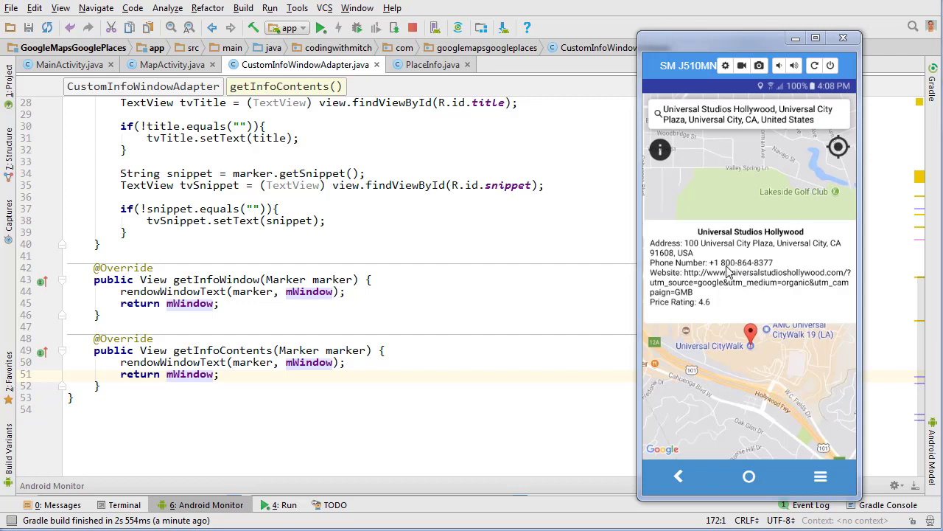
pyautogui.moveTo(721, 283)
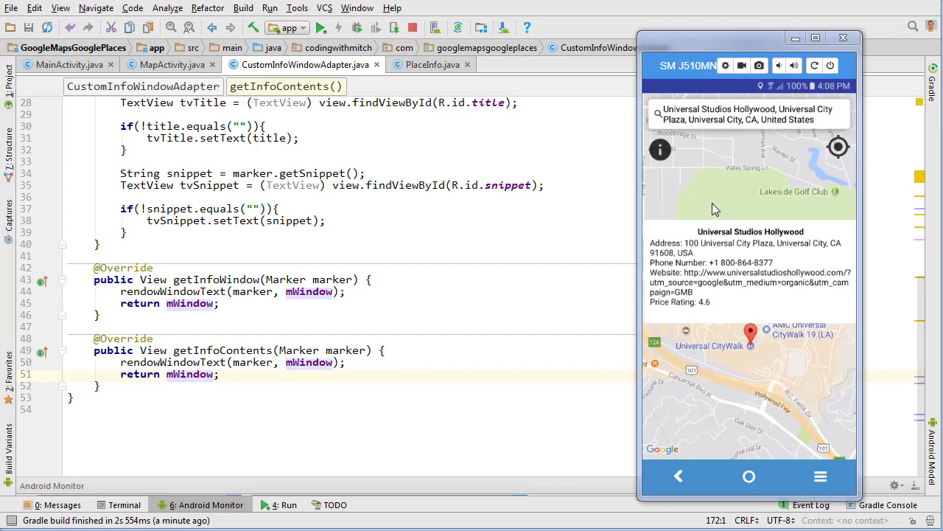
pyautogui.moveTo(837, 150)
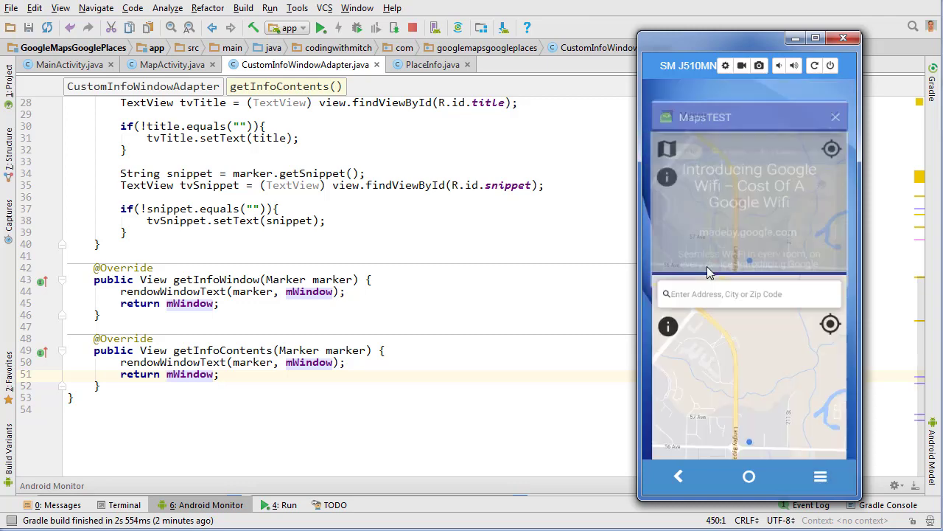
# Pick Mobil 1 Lube Express from nearby places, select it and open its marker's info window
pyautogui.write('univer')
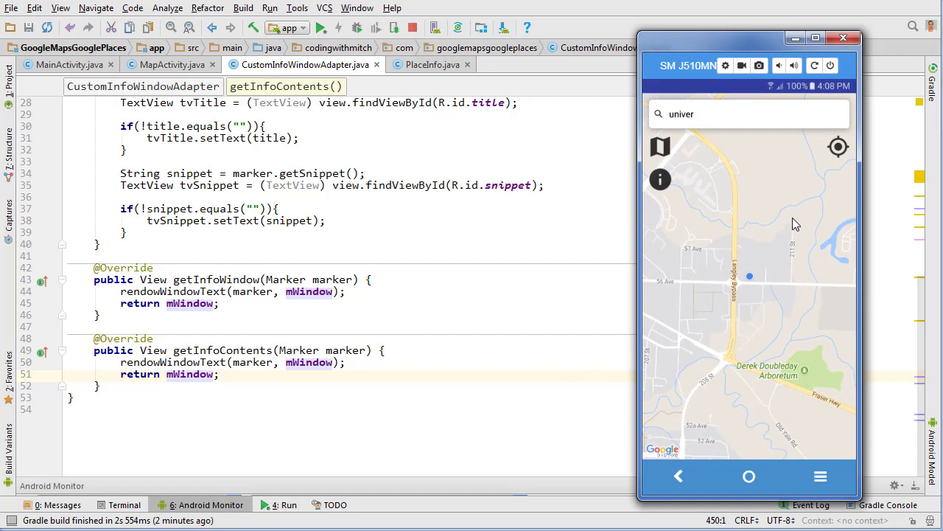
pyautogui.moveTo(783, 207)
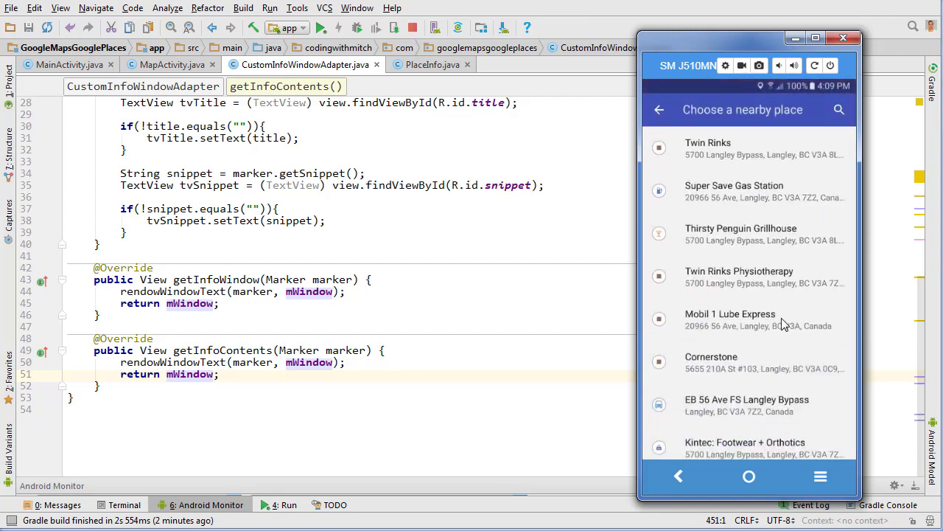
pyautogui.click(729, 319)
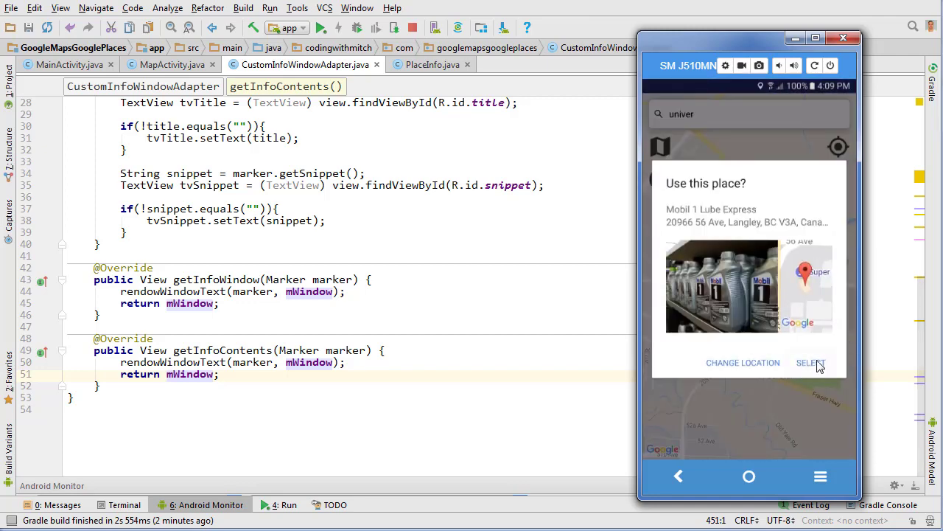
pyautogui.click(810, 363)
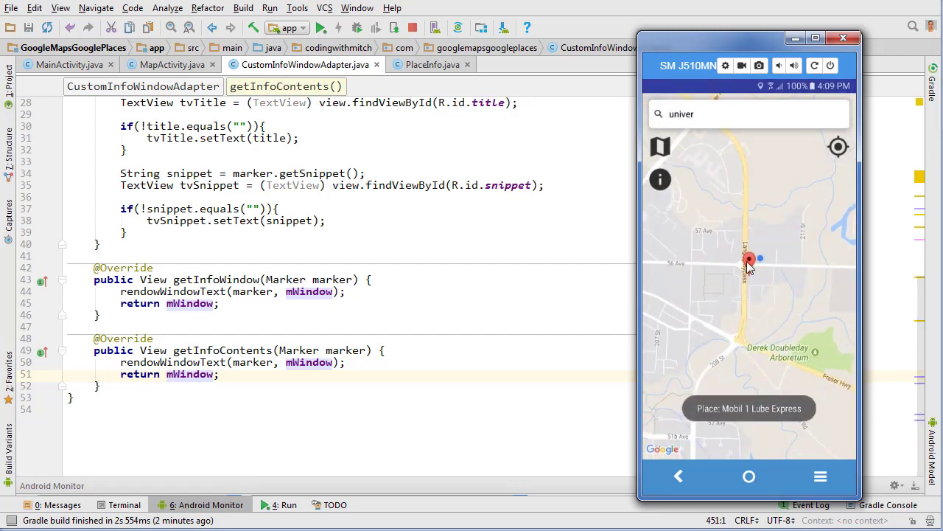
pyautogui.click(749, 262)
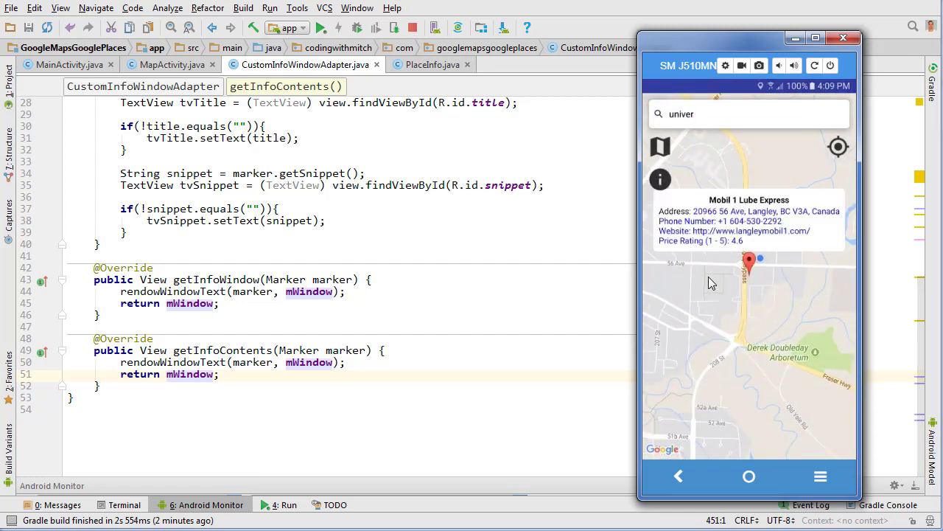
pyautogui.moveTo(728, 421)
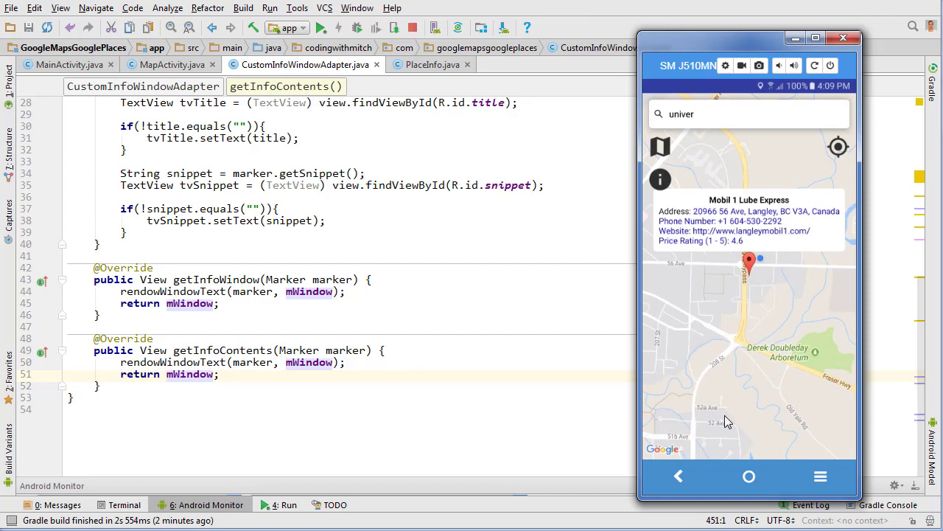